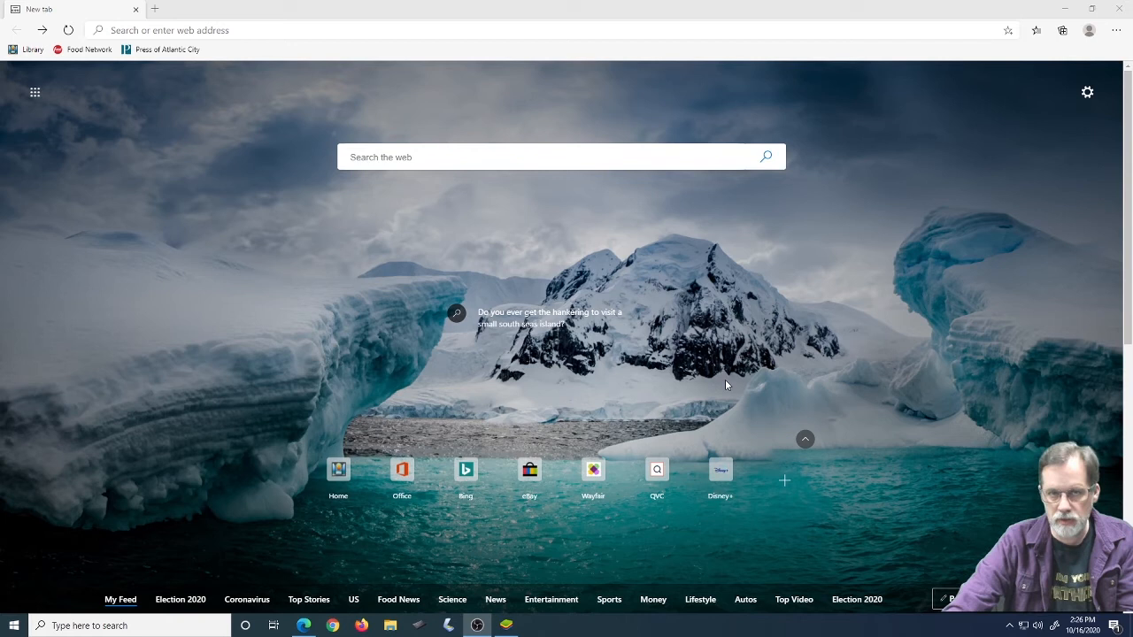
mouse_move(732, 412)
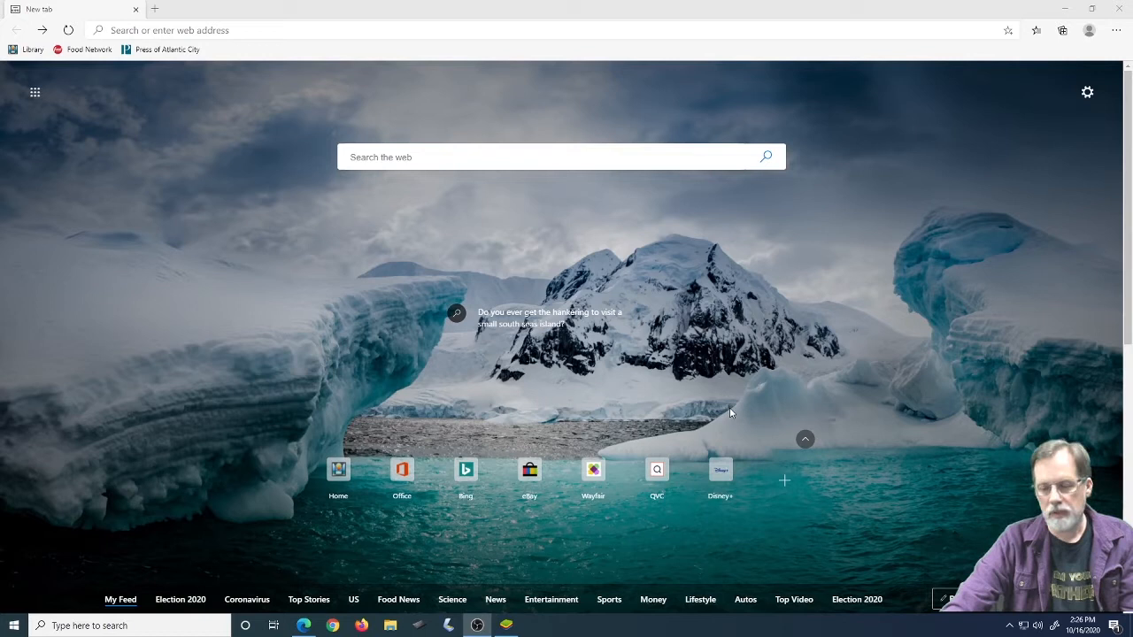
mouse_move(434, 355)
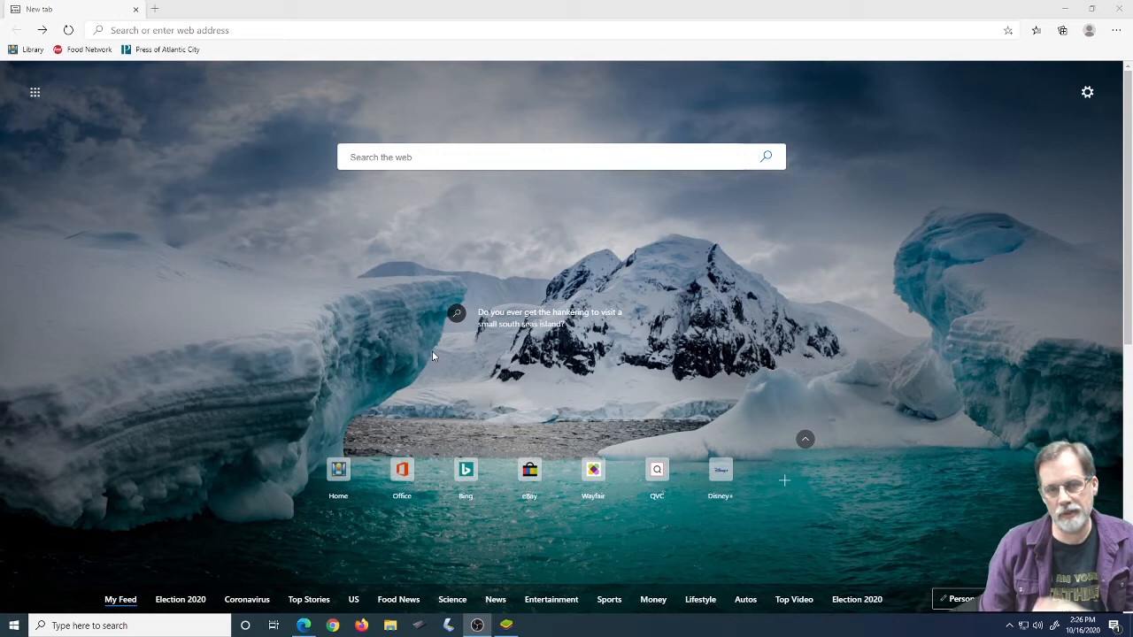
Open the Cape May County Library site and choose Movies & Music under Borrow
left_click(27, 50)
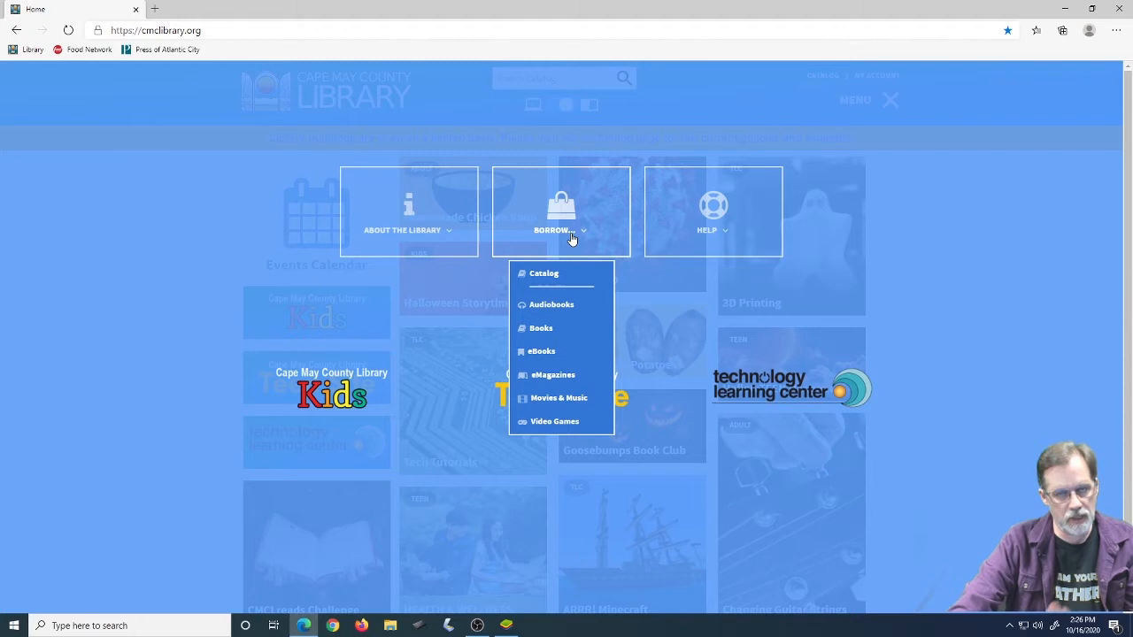
mouse_move(541, 350)
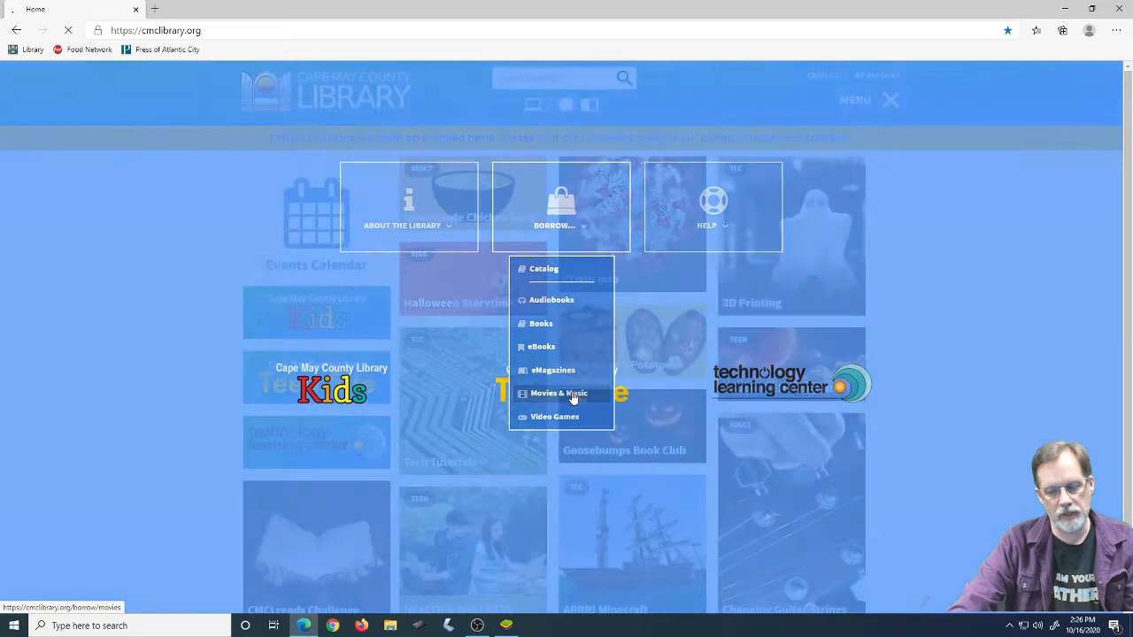
left_click(558, 393)
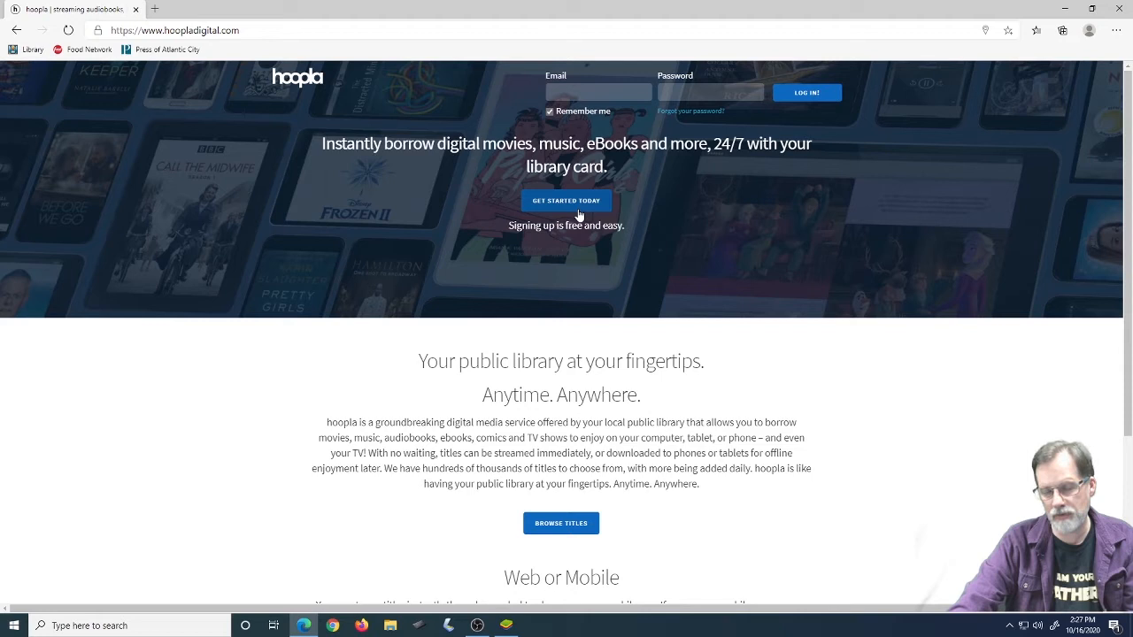
mouse_move(370, 176)
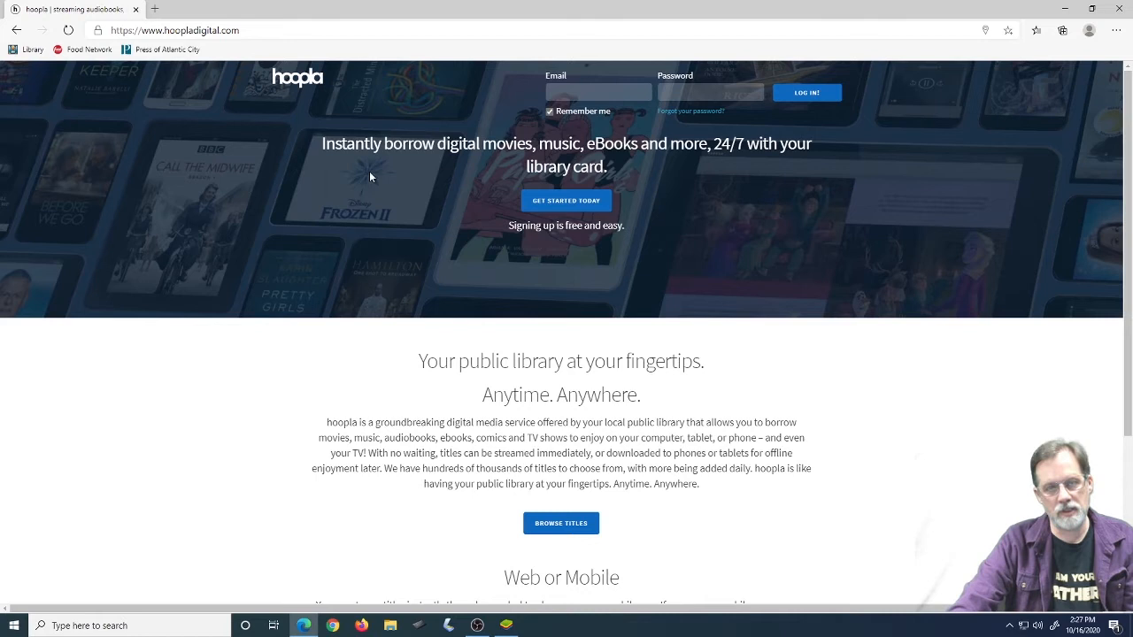
mouse_move(376, 176)
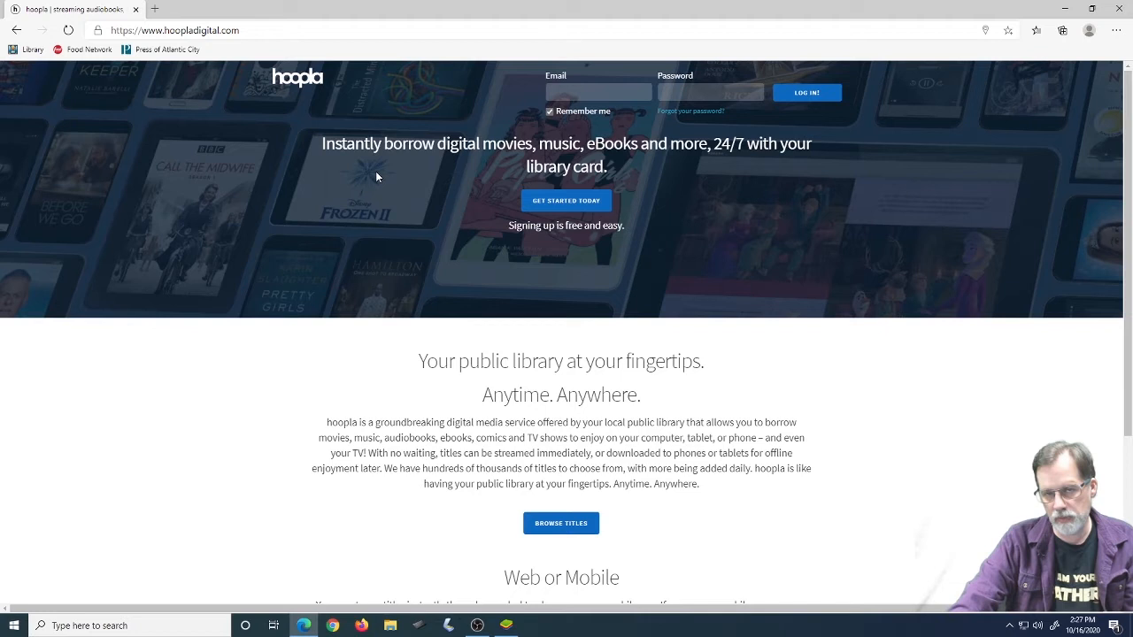
Start logging in on hoopladigital.com by focusing the Email field at the top
left_click(598, 93)
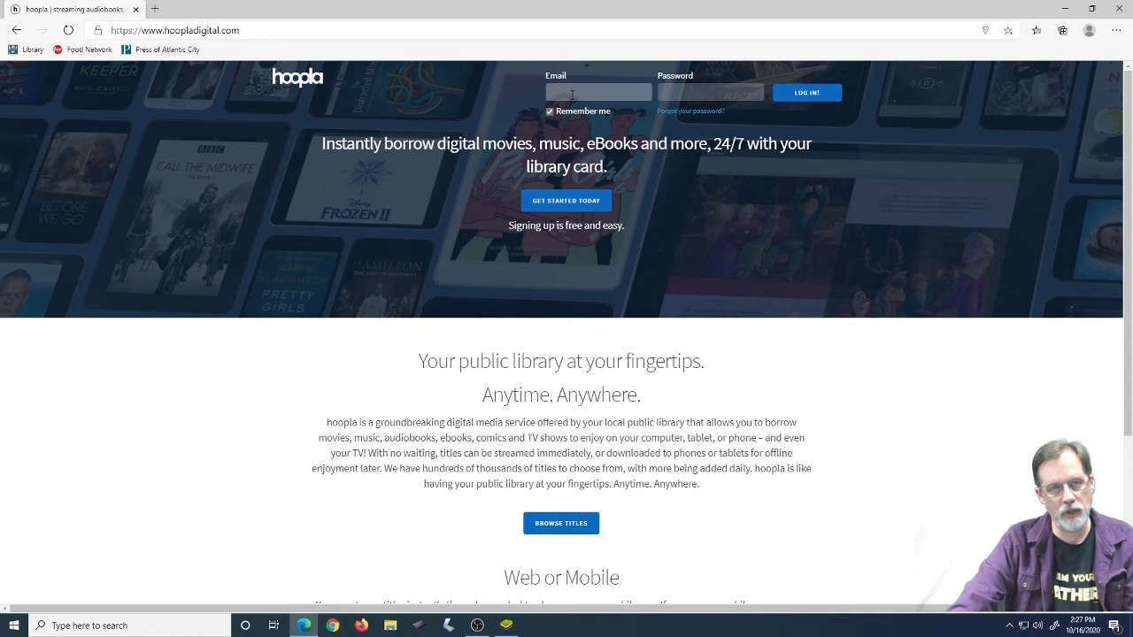
left_click(806, 92)
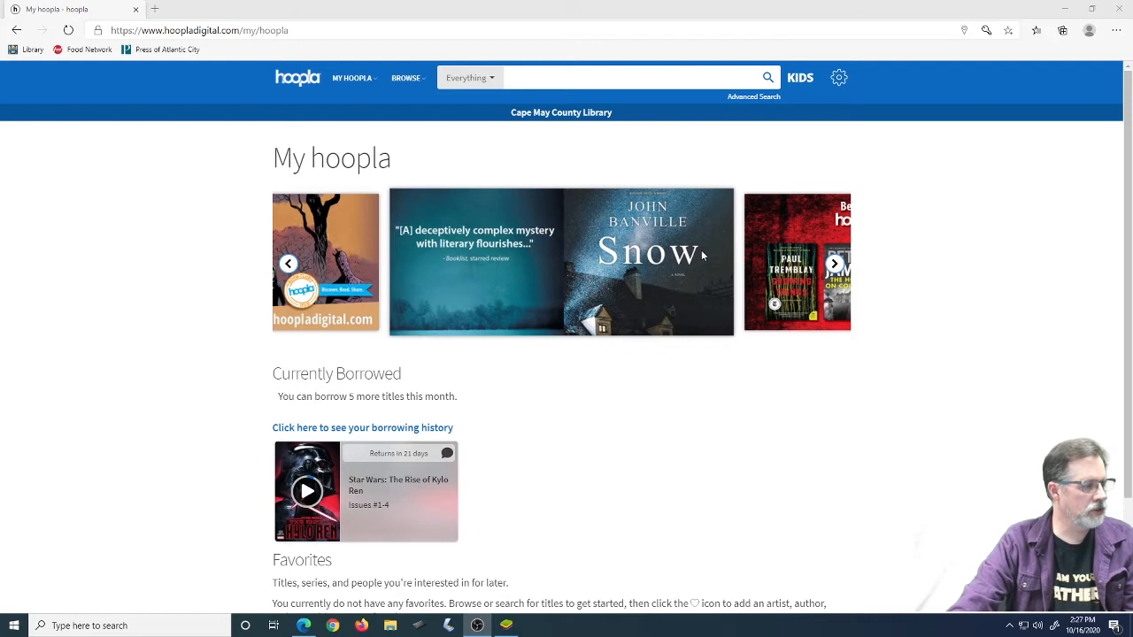
Advance the My hoopla banner carousel with the Star Wars: The Rise of Kylo Ren loan
left_click(833, 263)
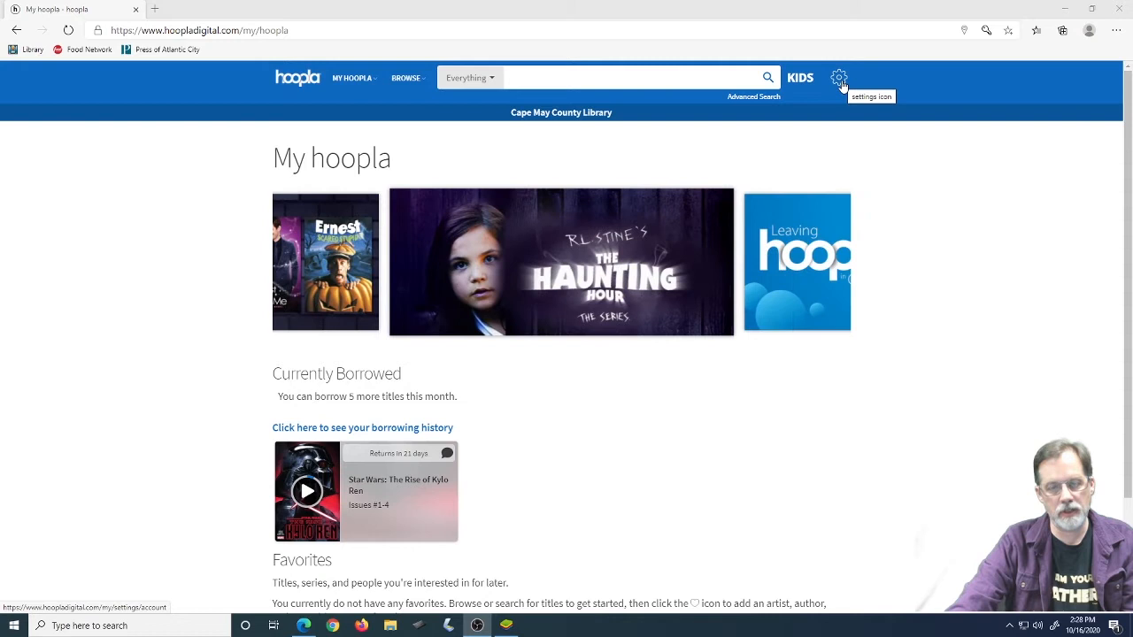
Open account settings, review the Account tab, and switch to Recommendations
left_click(839, 78)
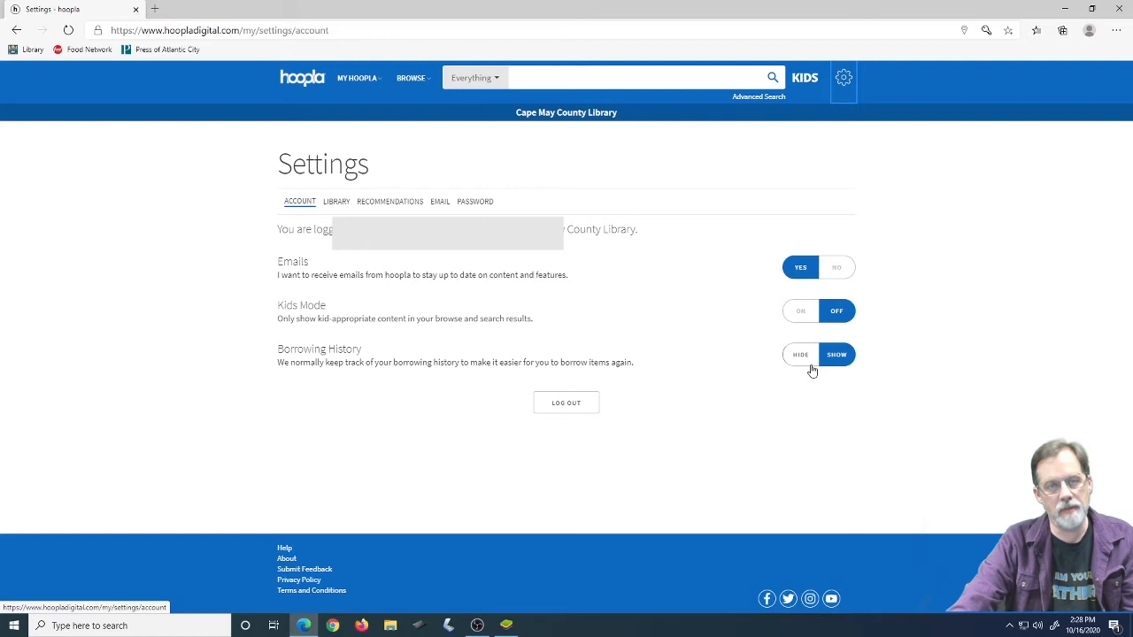
mouse_move(866, 350)
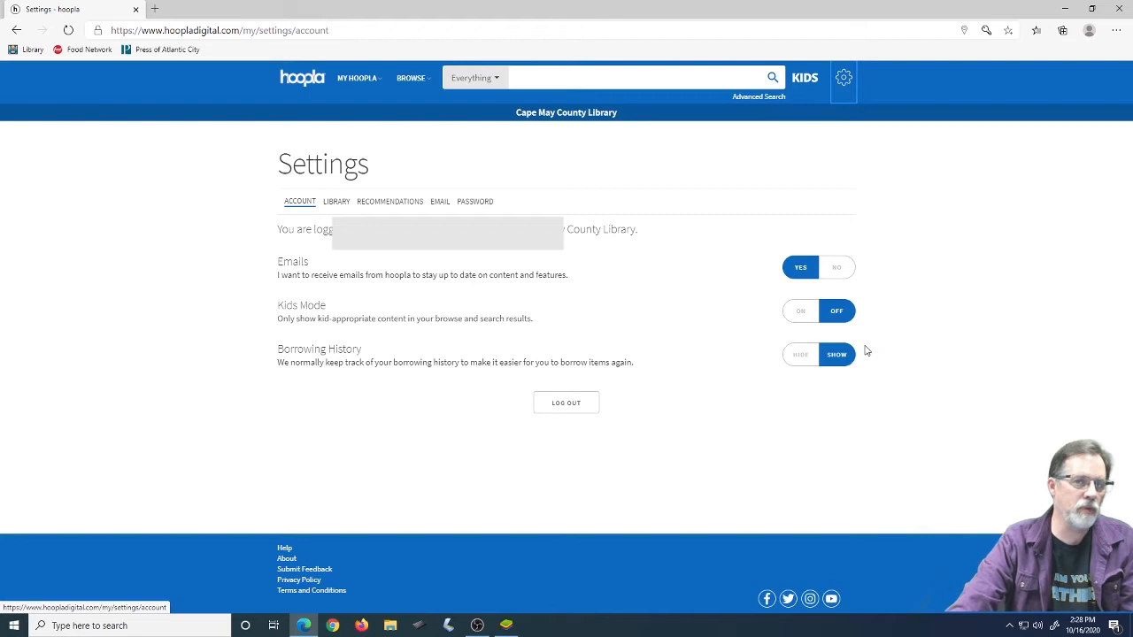
mouse_move(686, 180)
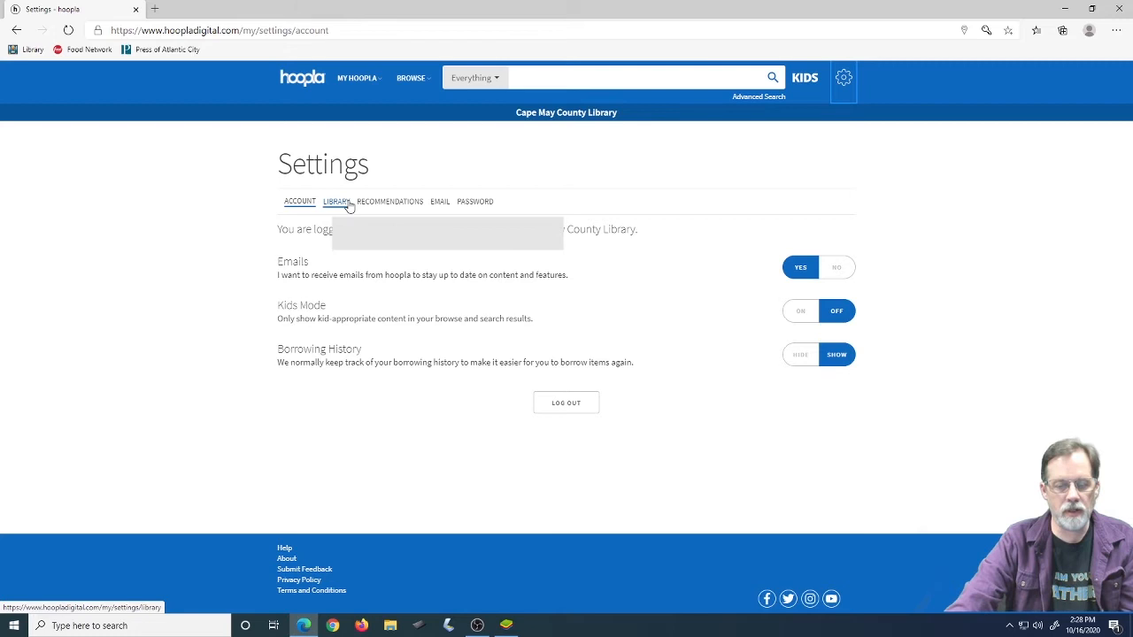
left_click(384, 201)
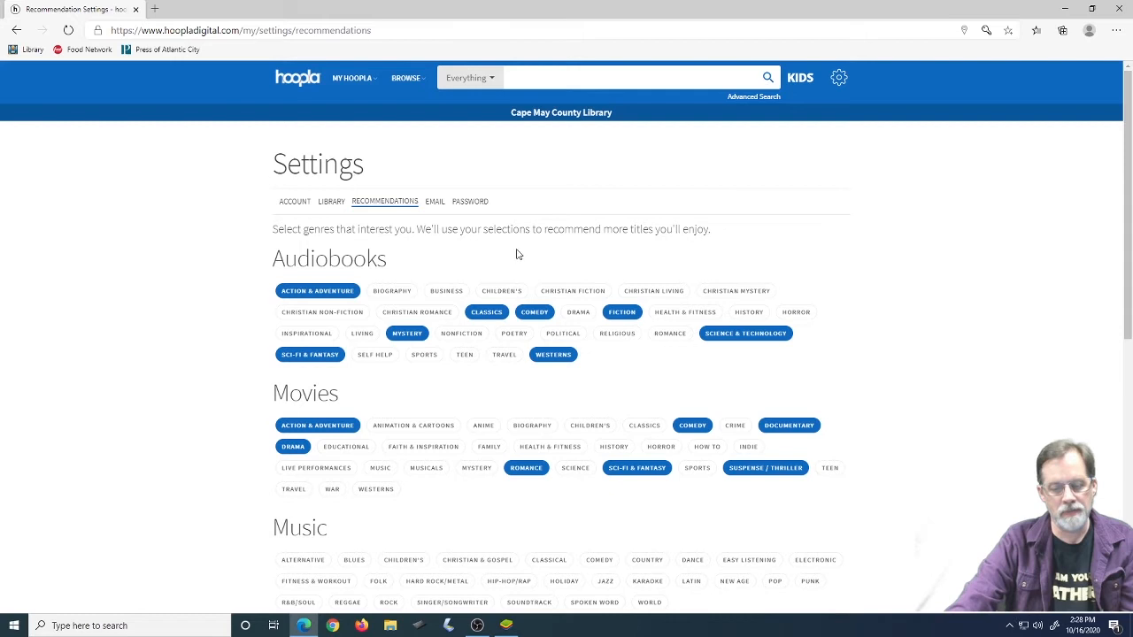
Add Hard Rock/Metal to Music interests, plus Martial Arts and other Comics genres
scroll("down", 3)
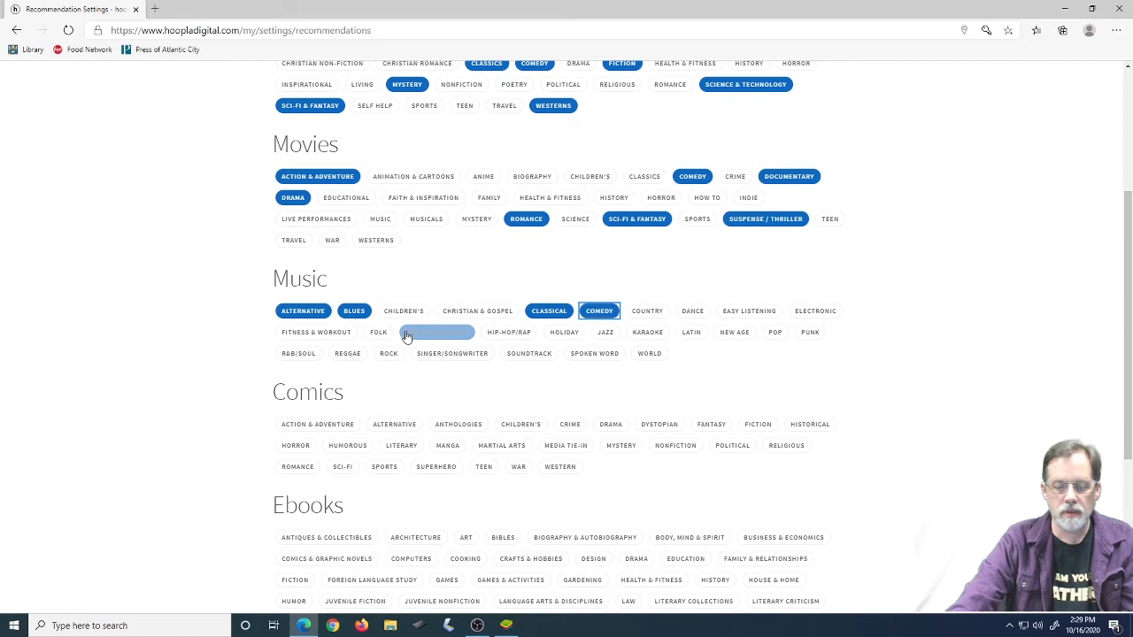
left_click(606, 332)
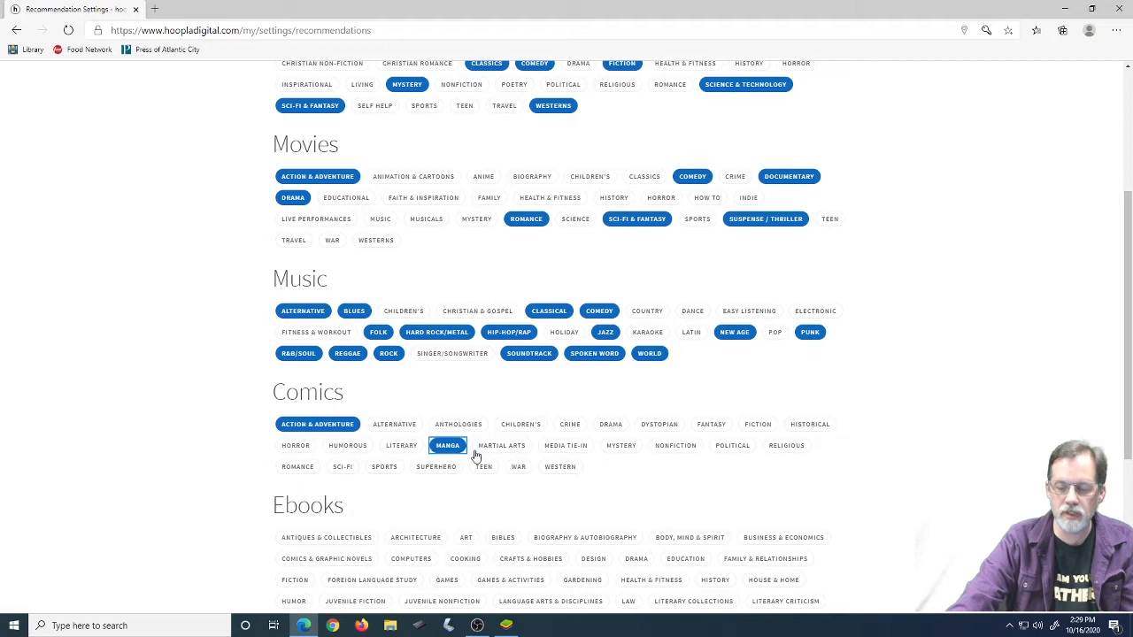
left_click(436, 467)
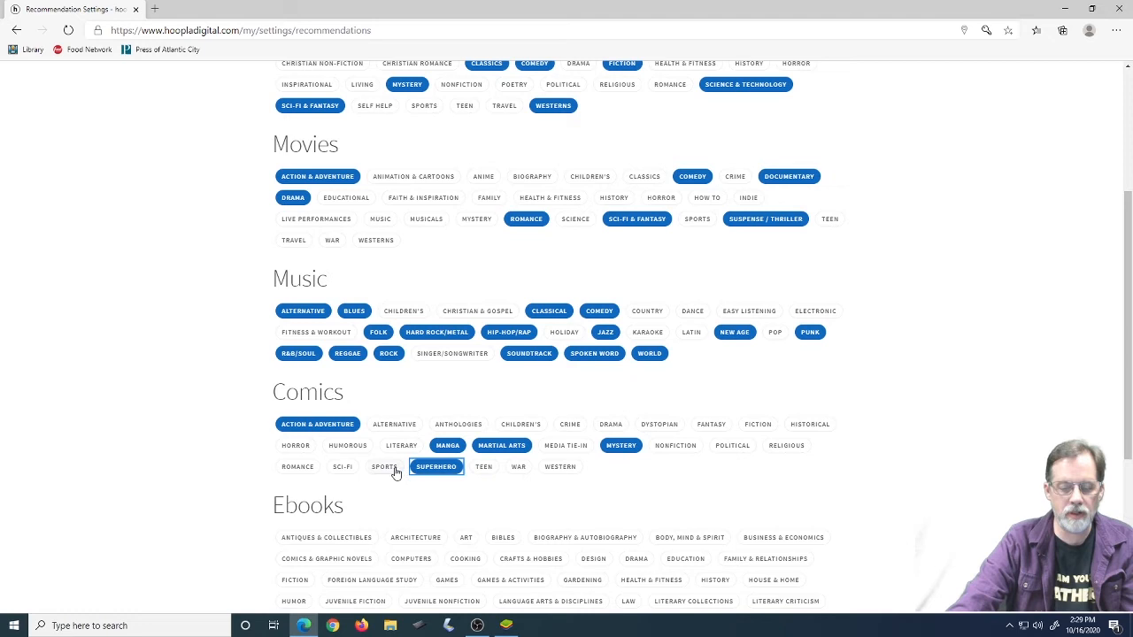
left_click(756, 424)
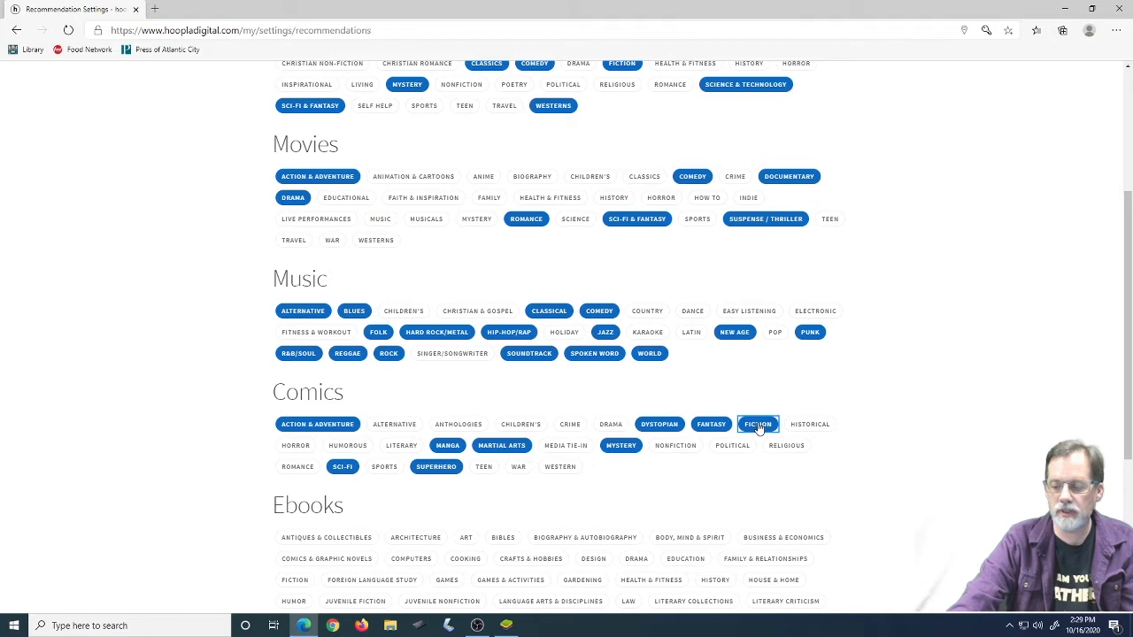
left_click(351, 78)
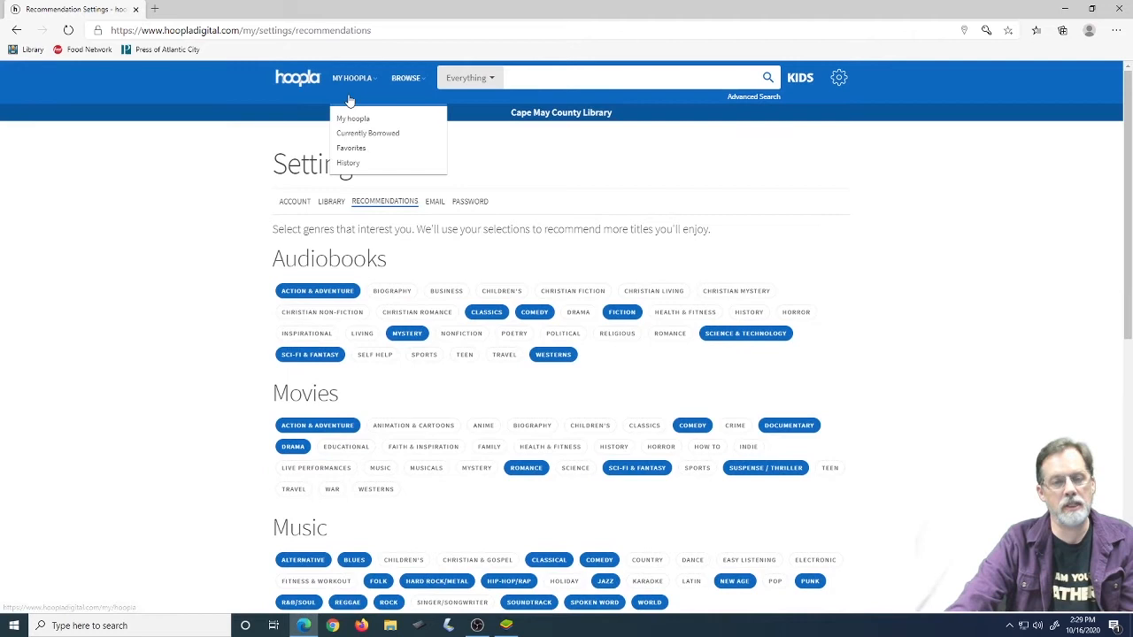
Return to My hoopla, page through featured titles, then view the empty Favorites page
left_click(353, 119)
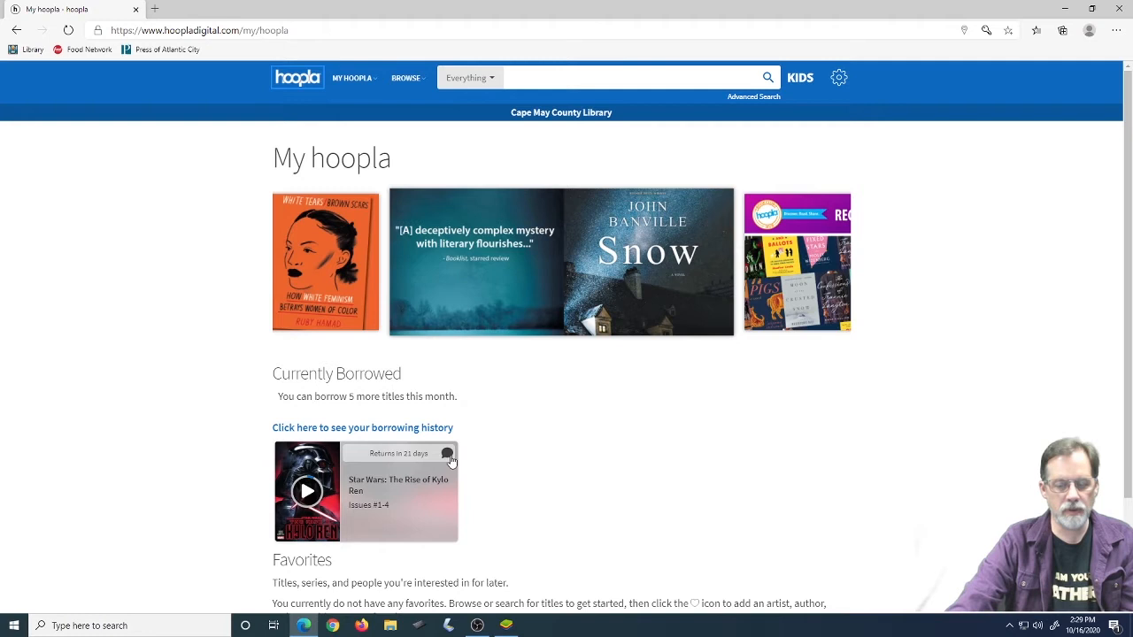
left_click(834, 264)
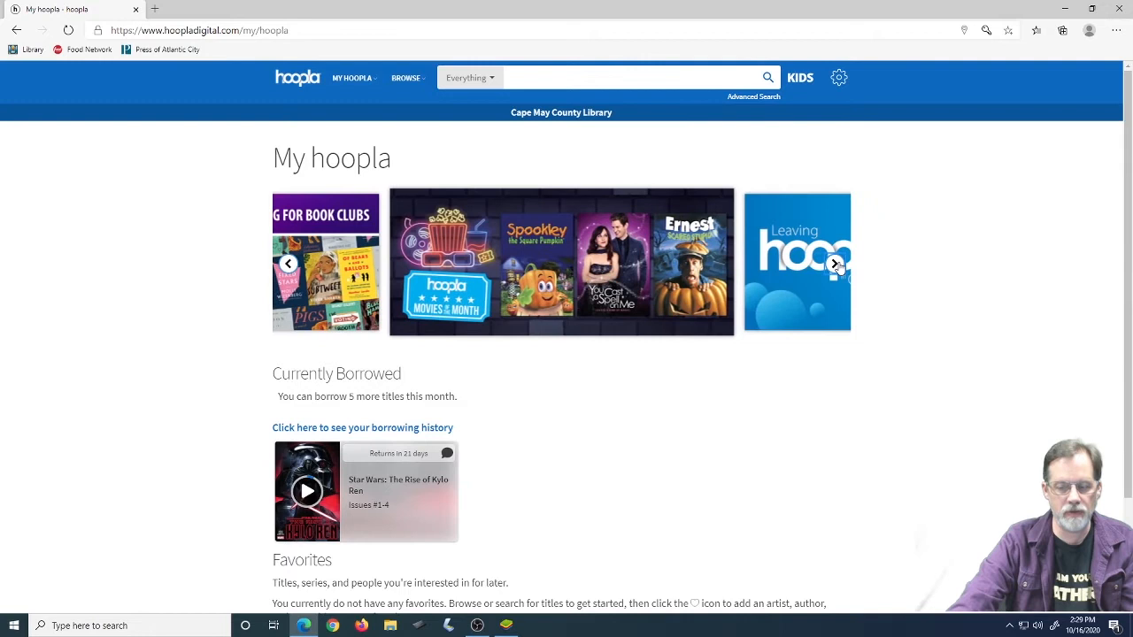
left_click(352, 78)
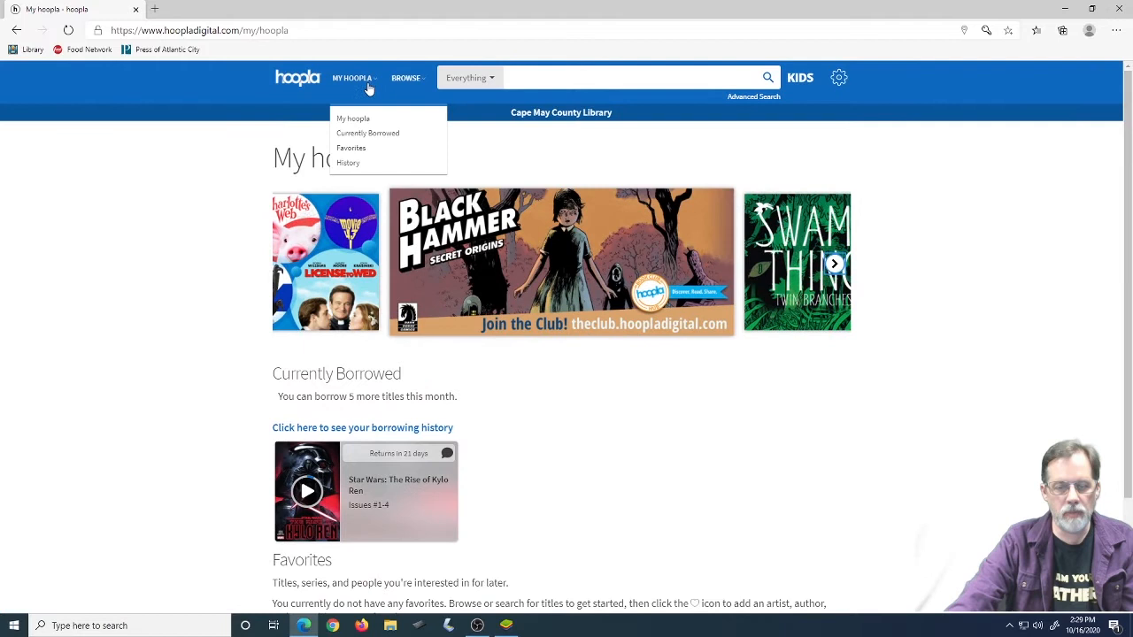
left_click(351, 148)
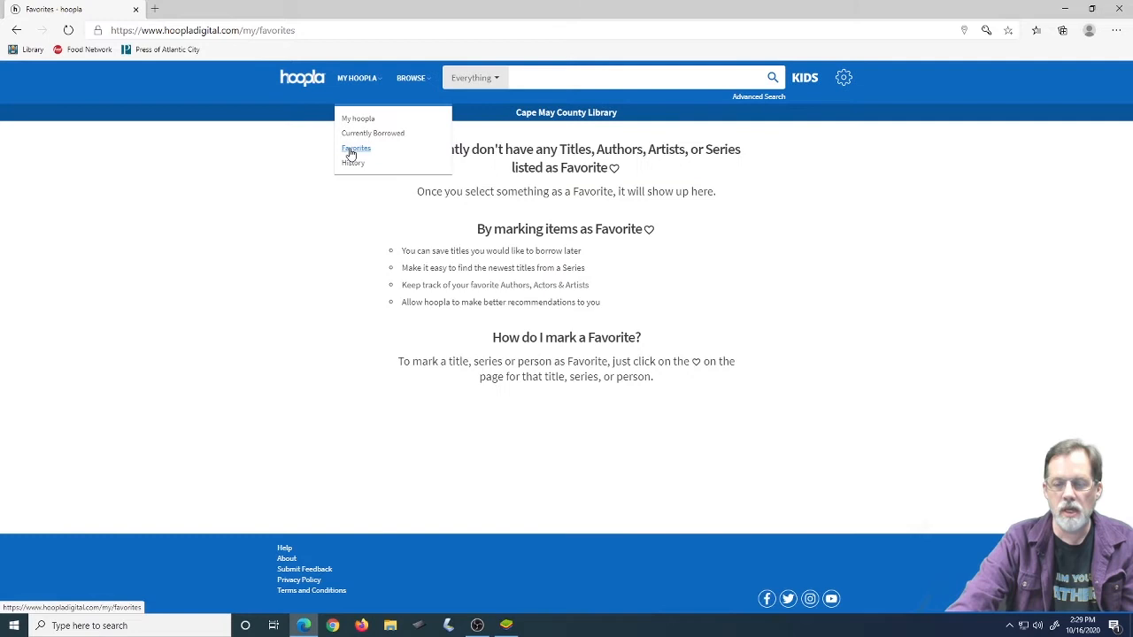
Show the Browse categories and limit the search scope to Movies
left_click(411, 78)
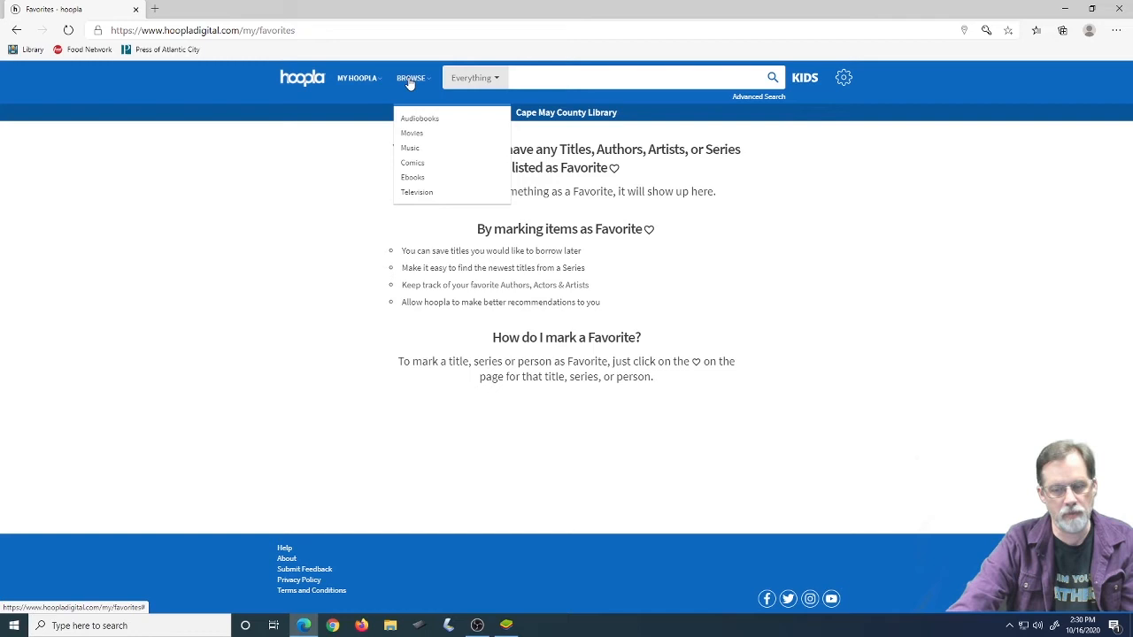
left_click(475, 78)
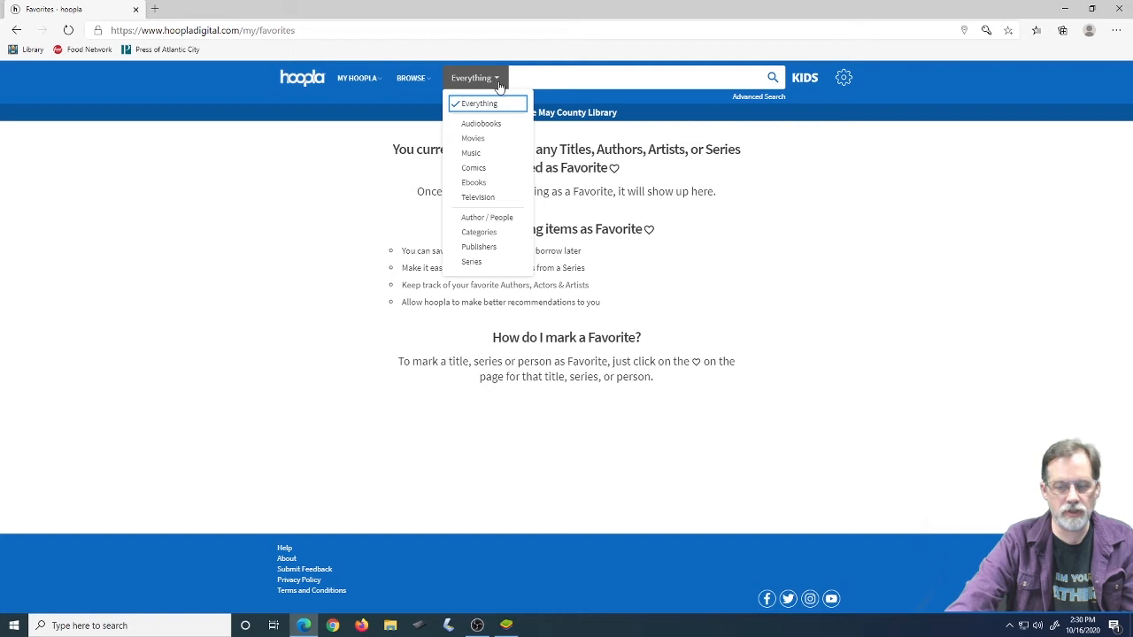
left_click(472, 138)
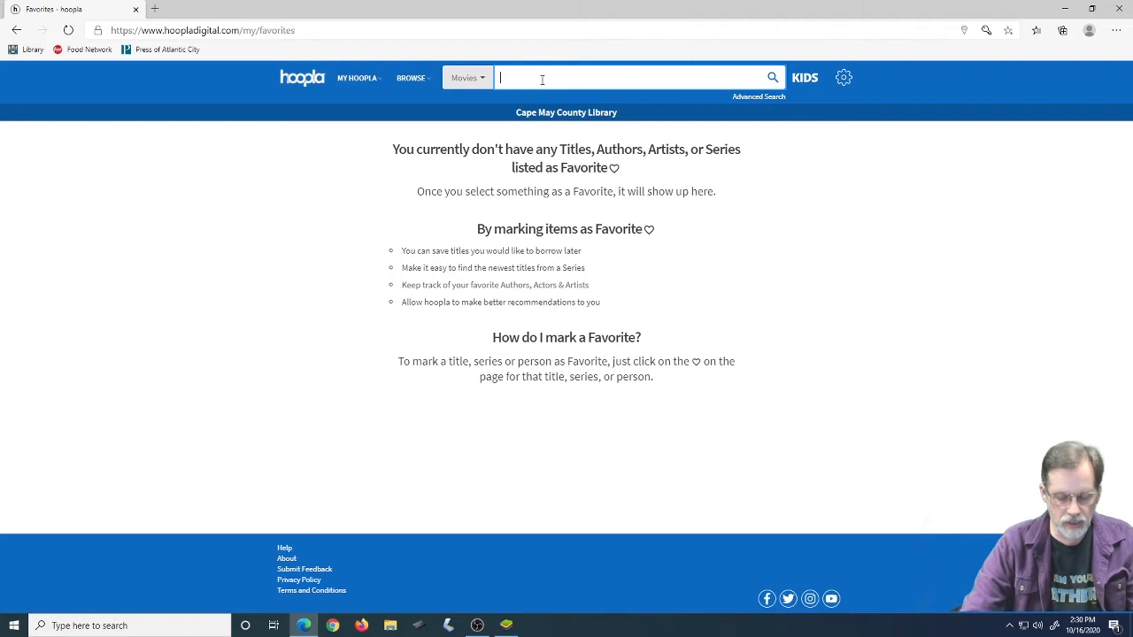
Search for John Candy, widen the scope to Everything, and scroll the 17 results
type("John Candy")
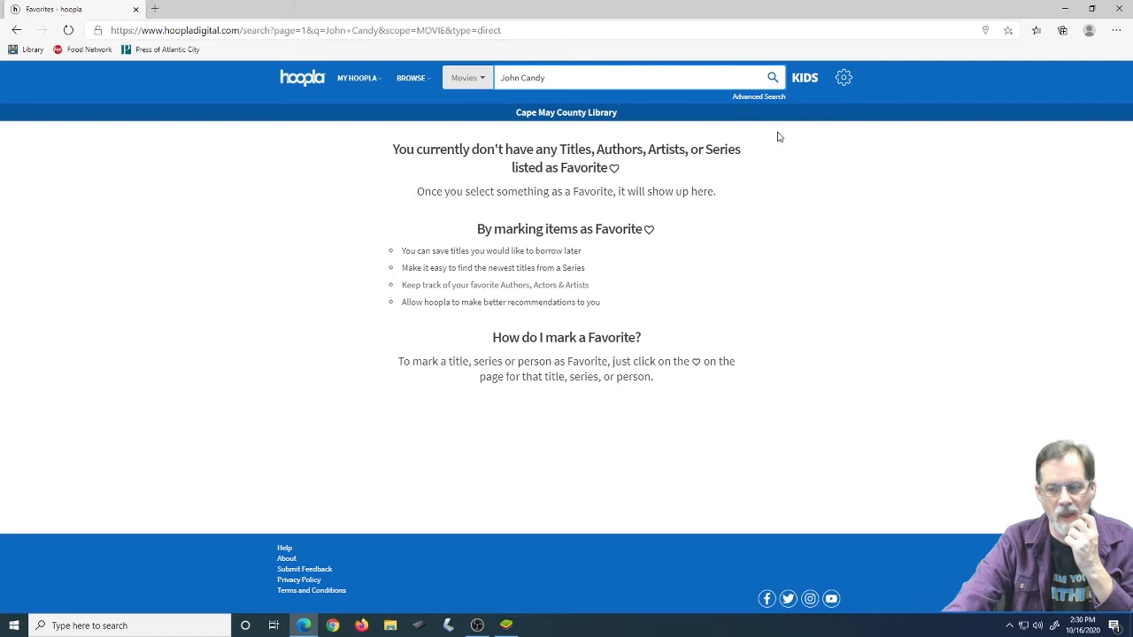
left_click(772, 77)
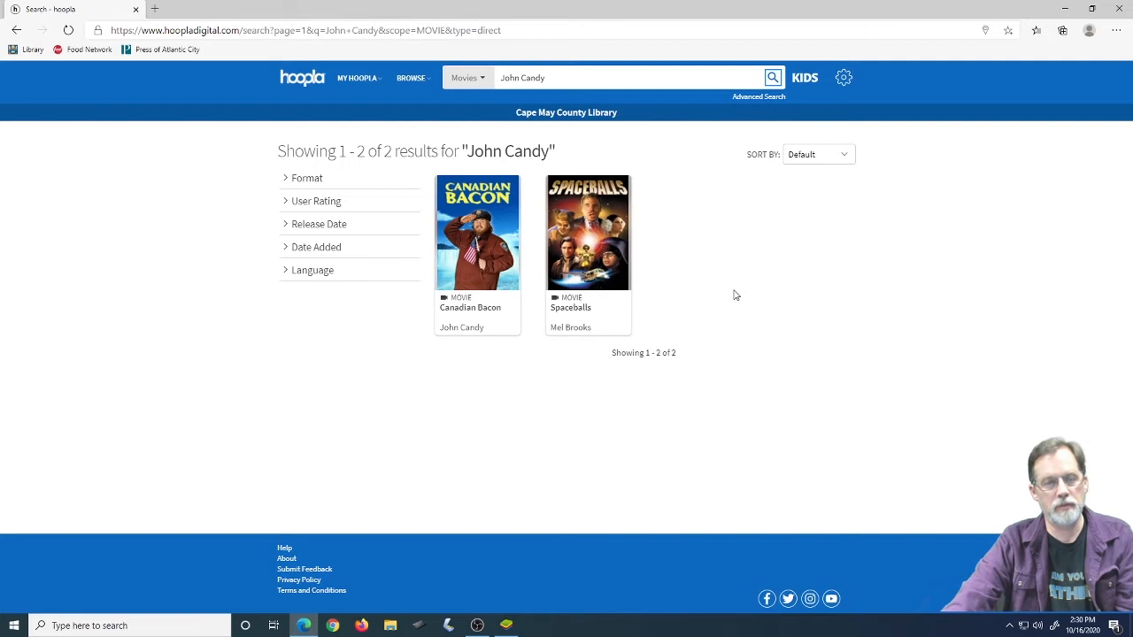
left_click(467, 78)
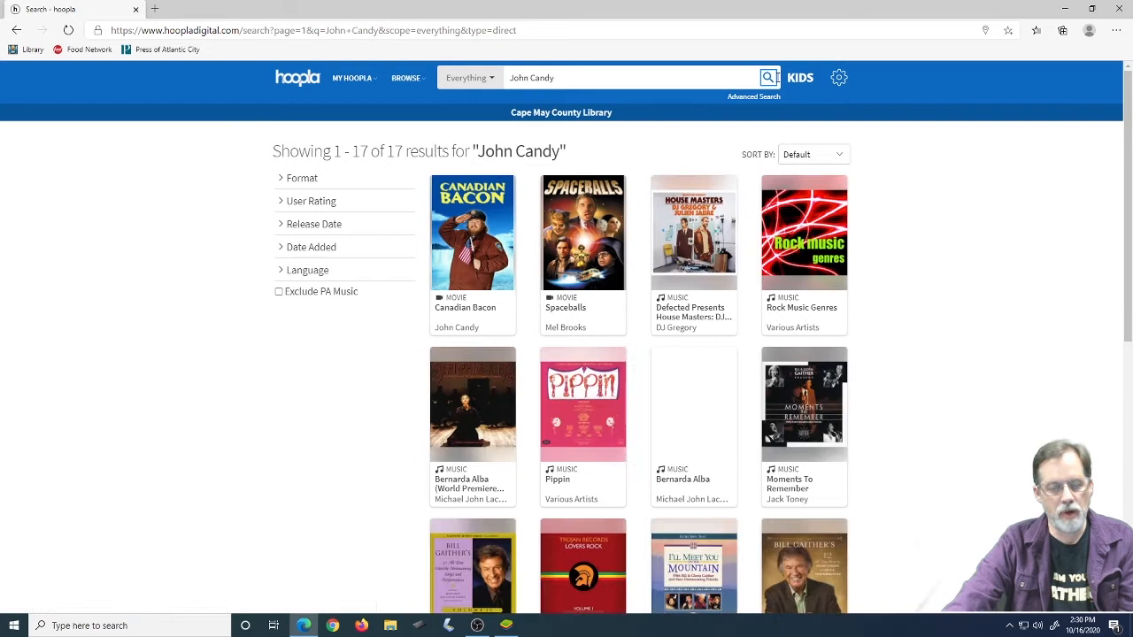
scroll("down", 3)
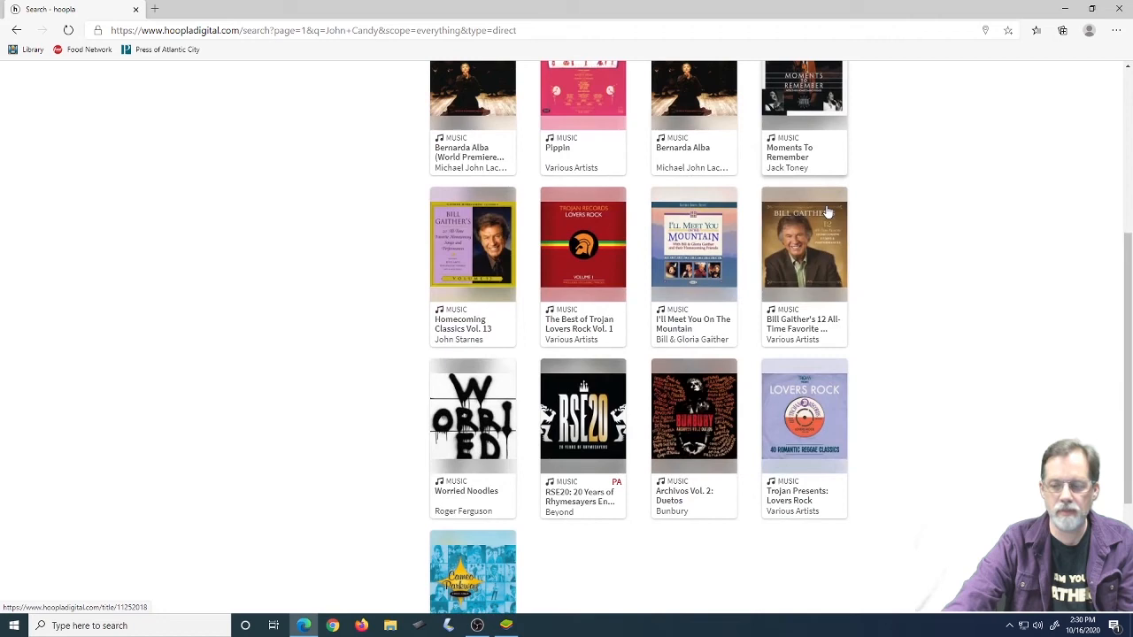
mouse_move(863, 281)
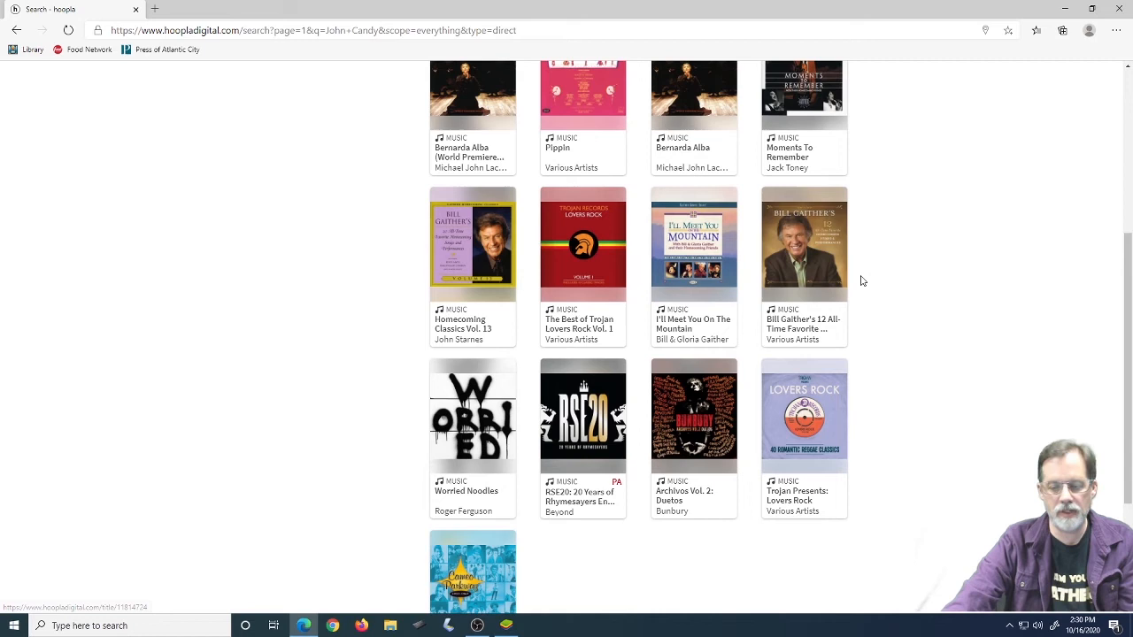
scroll("up", 3)
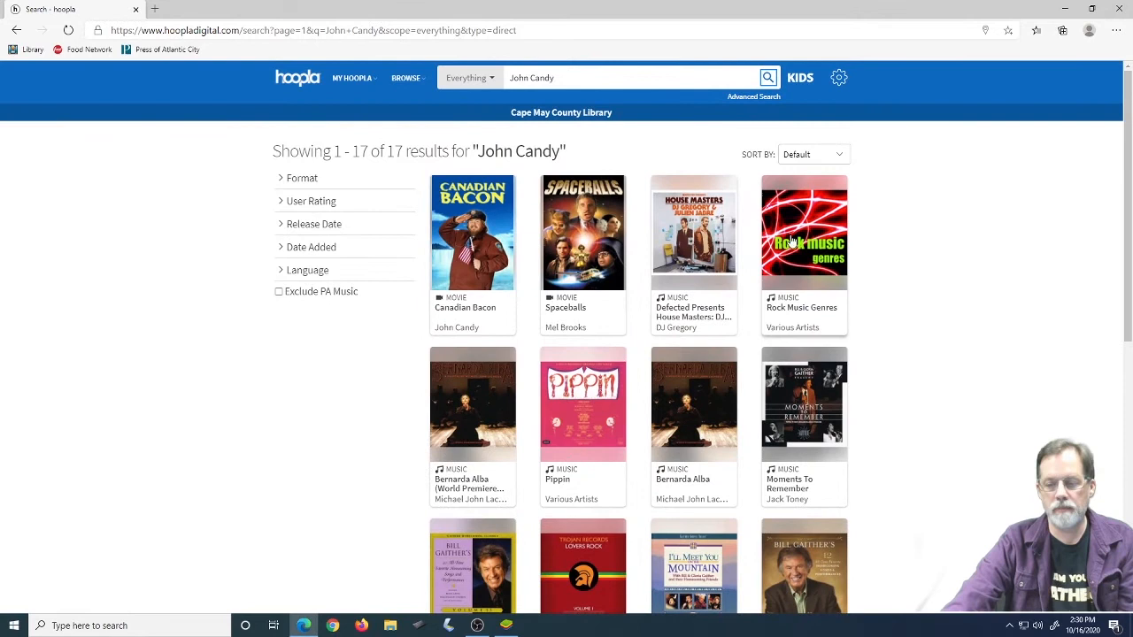
left_click(469, 78)
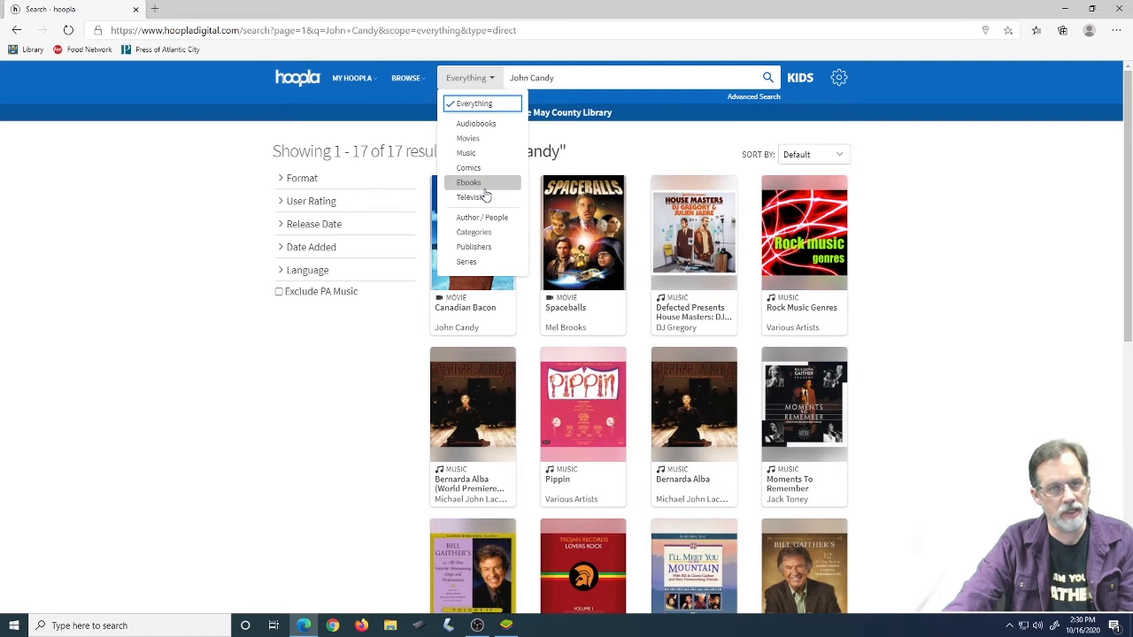
Open the popular Comics listing and scroll up and down through its grid
left_click(468, 167)
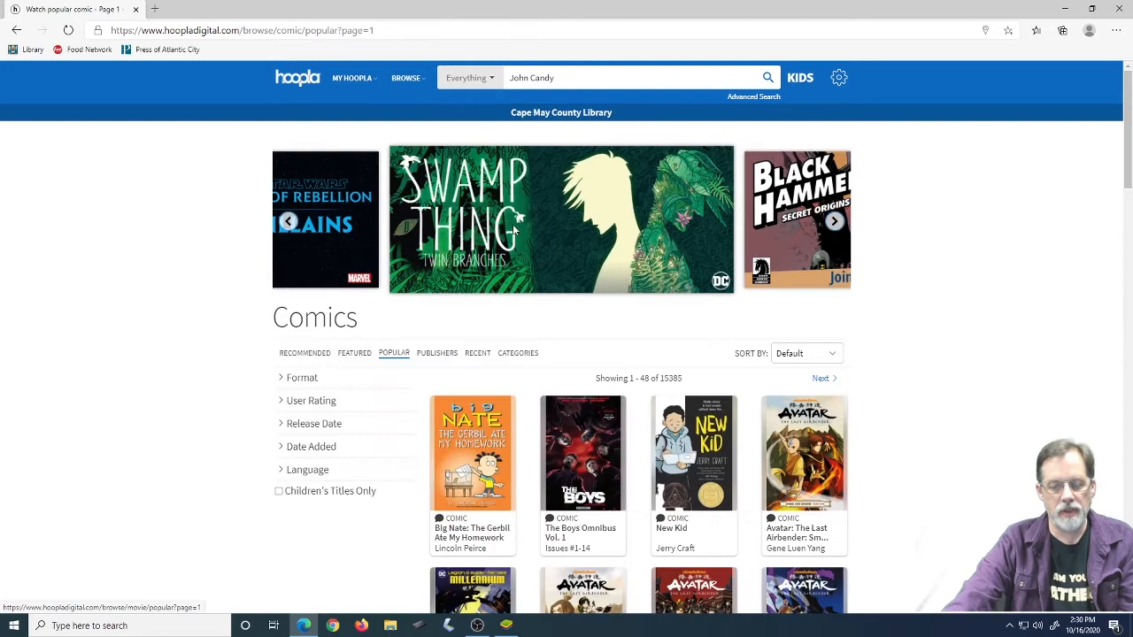
scroll("down", 3)
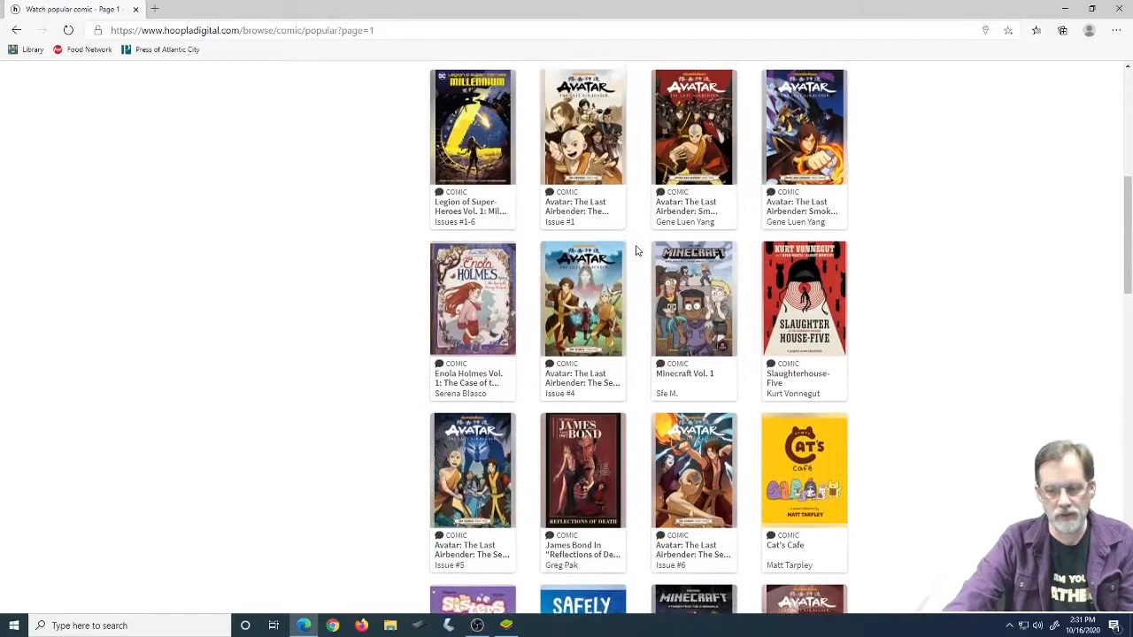
scroll("up", 3)
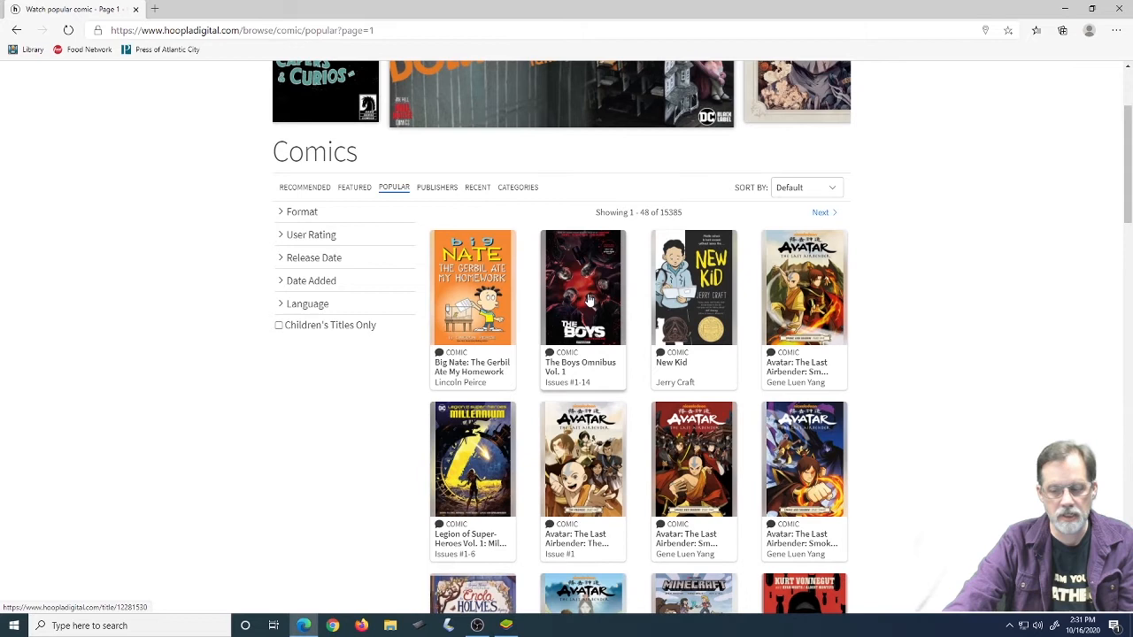
scroll("down", 3)
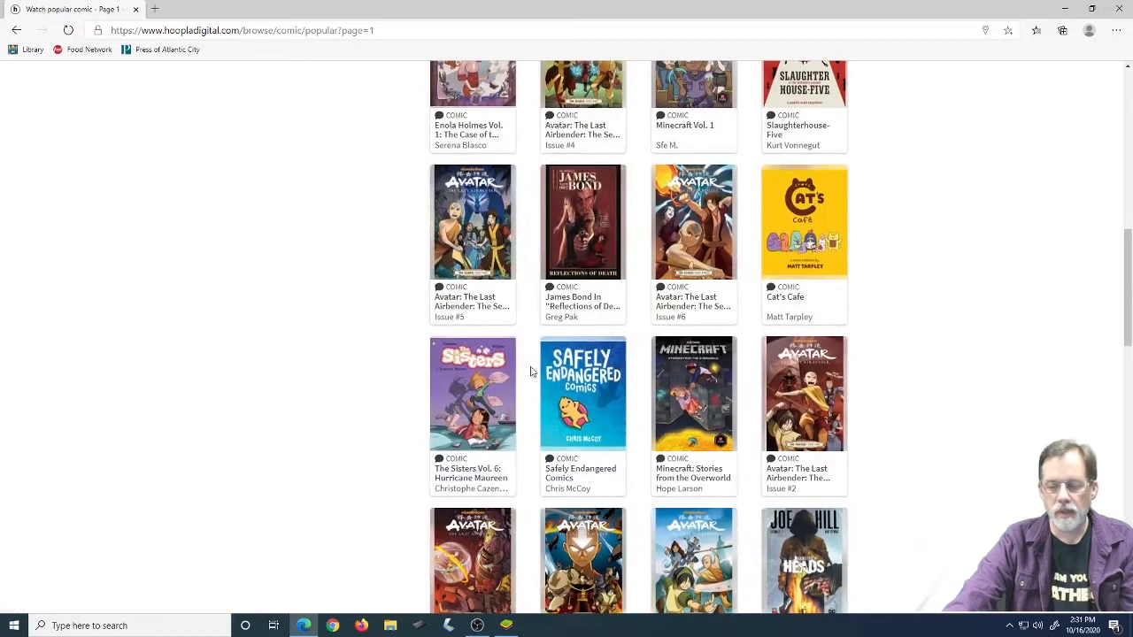
scroll("down", 3)
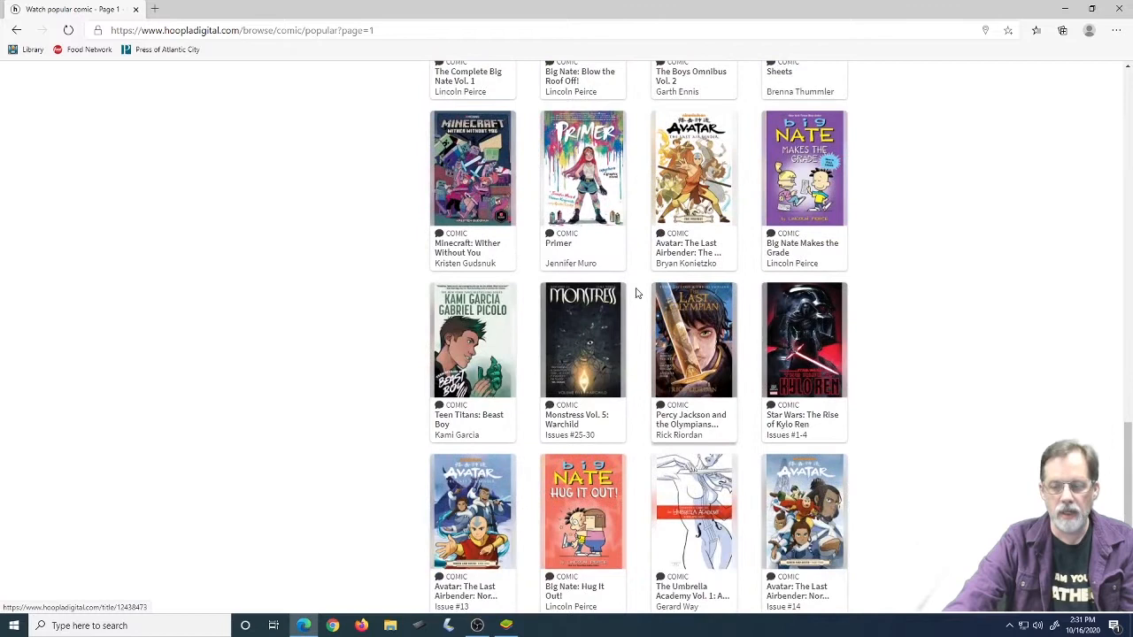
scroll("down", 3)
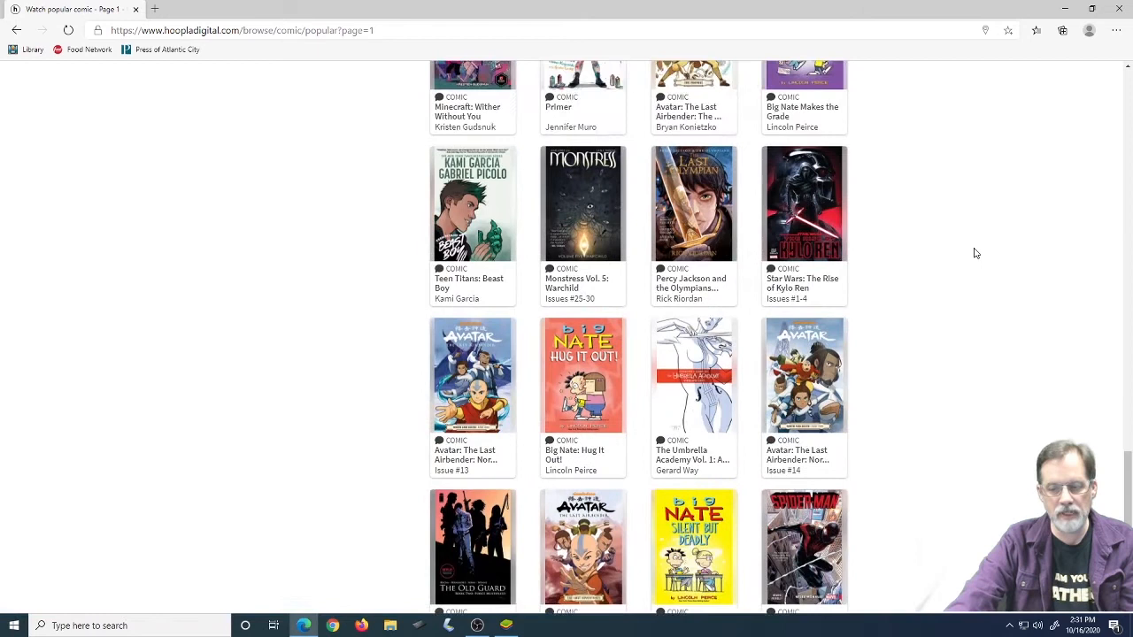
scroll("up", 3)
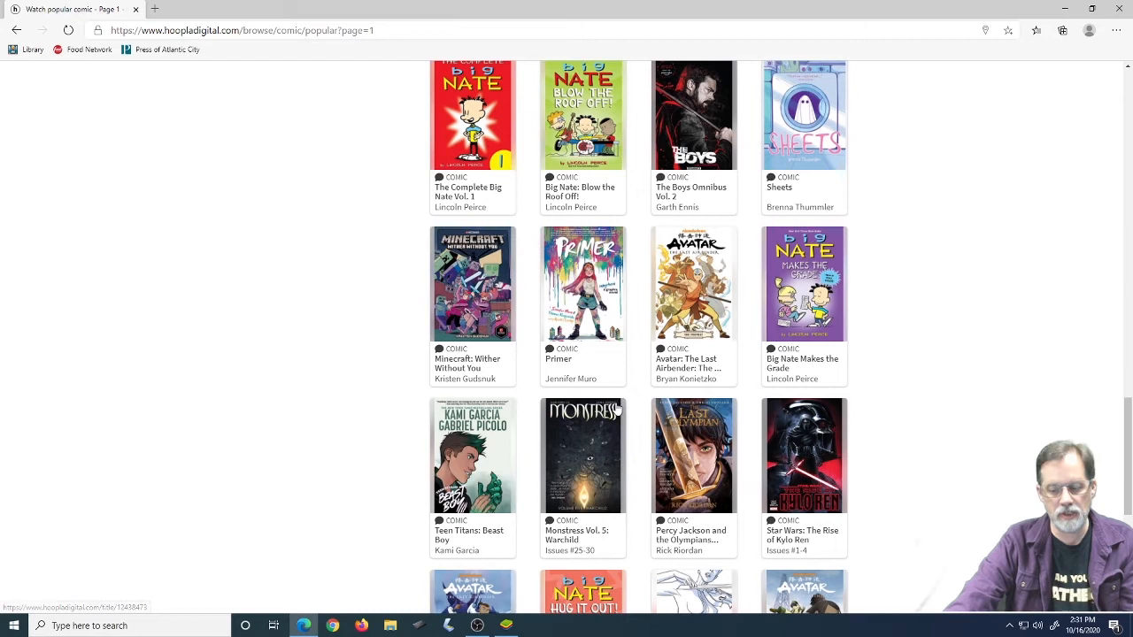
scroll("down", 3)
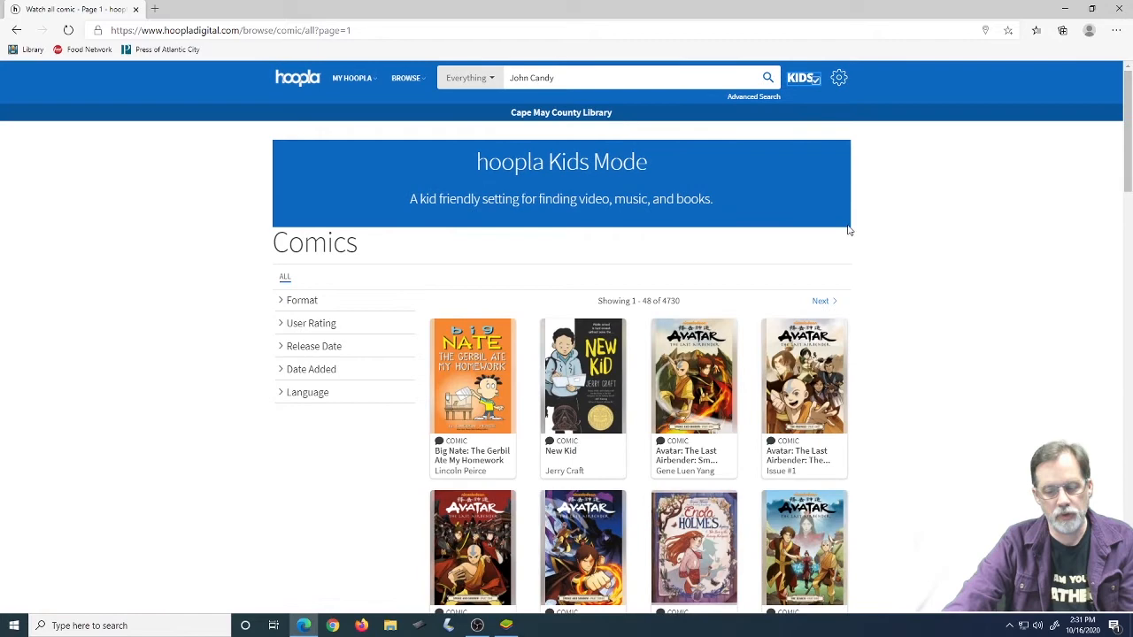
Switch Kids Mode off to restore all 15,385 popular comics
scroll("down", 3)
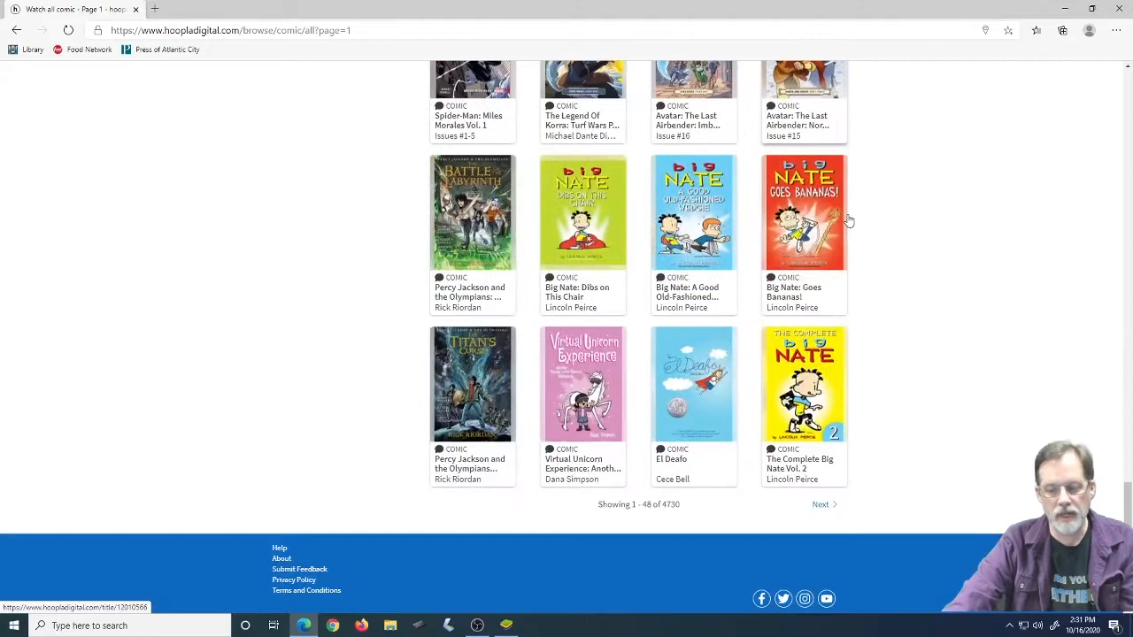
left_click(394, 353)
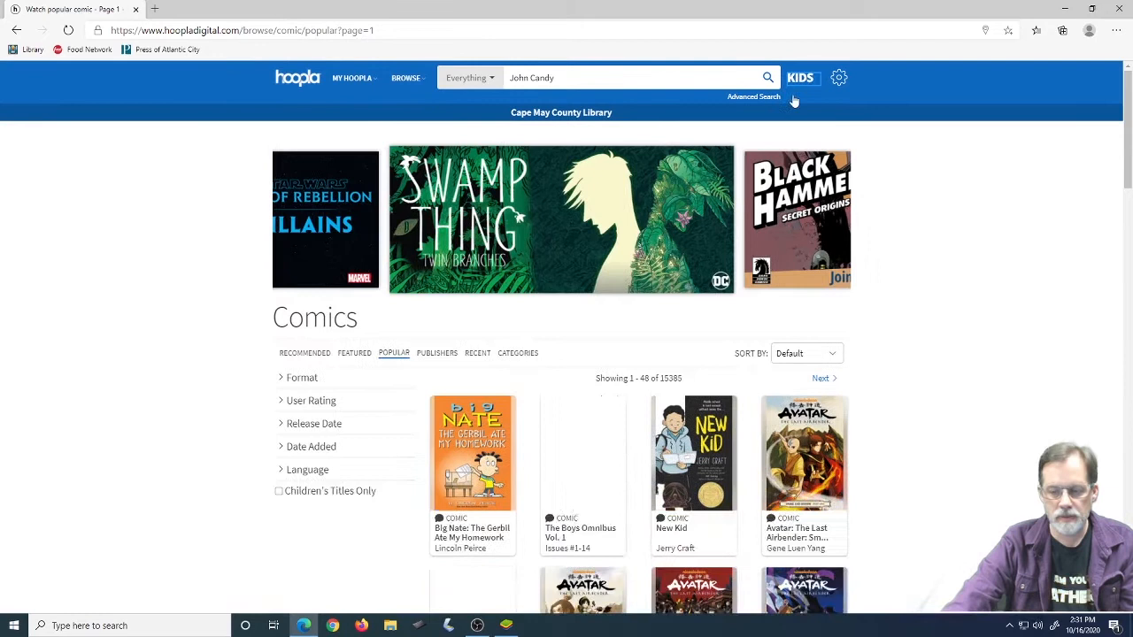
Scroll the Marvel Entertainment publisher page, then bring up the Browse formats menu
scroll("down", 3)
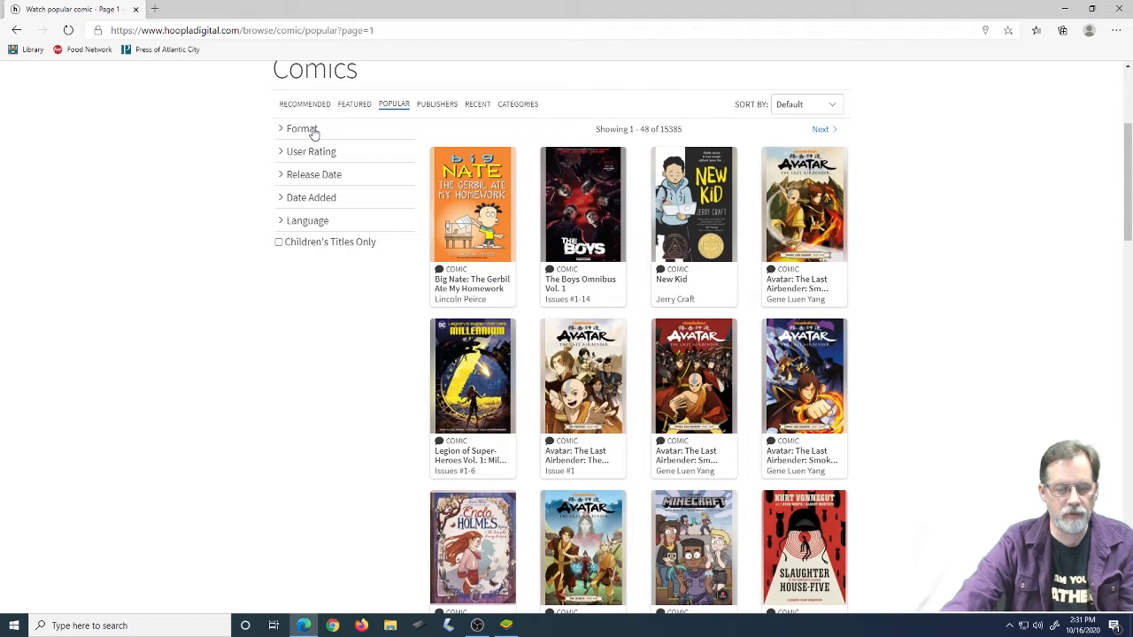
mouse_move(300, 185)
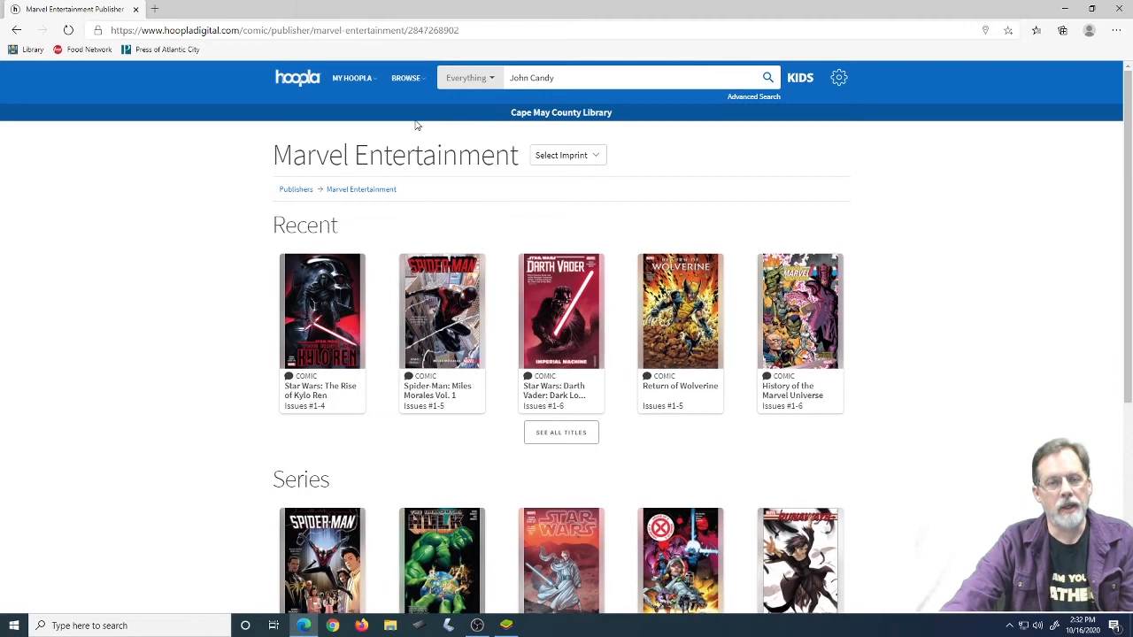
left_click(405, 77)
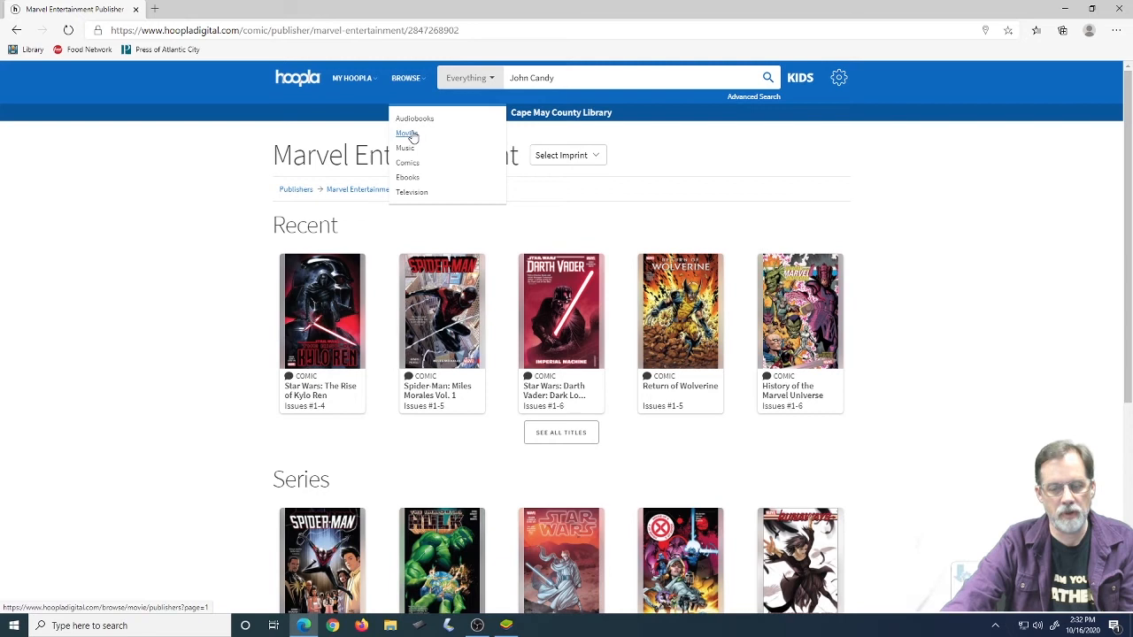
Browse the Movies collection's Categories tab and scroll through its category buttons
left_click(405, 134)
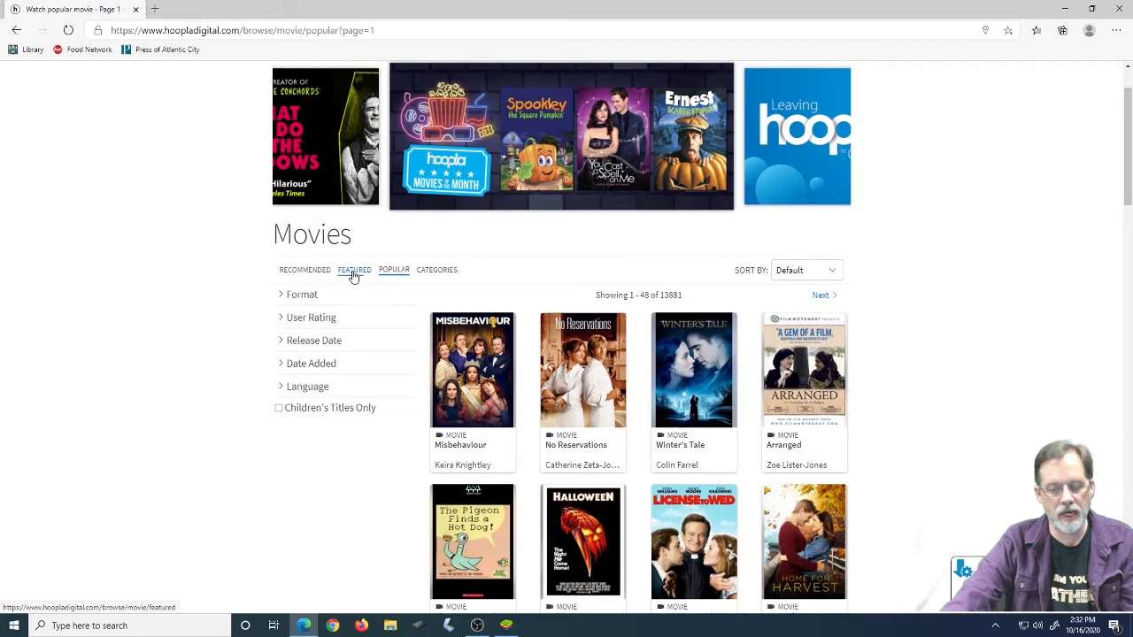
left_click(437, 270)
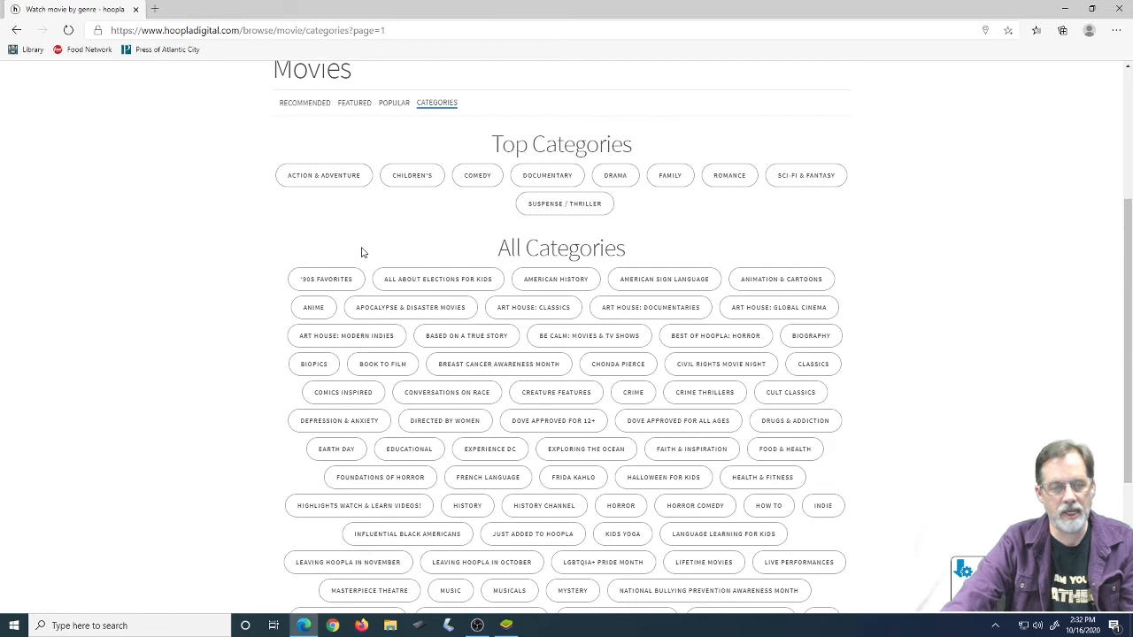
scroll("down", 3)
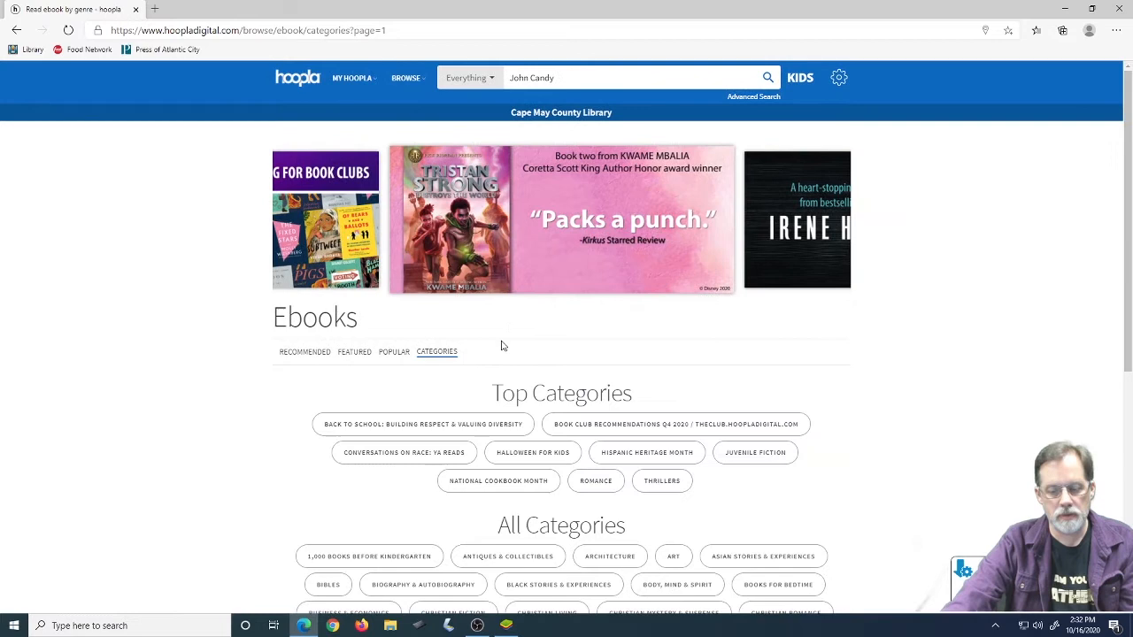
Scroll the ebook categories, switch to Featured ebooks, and scroll back to the top
scroll("down", 3)
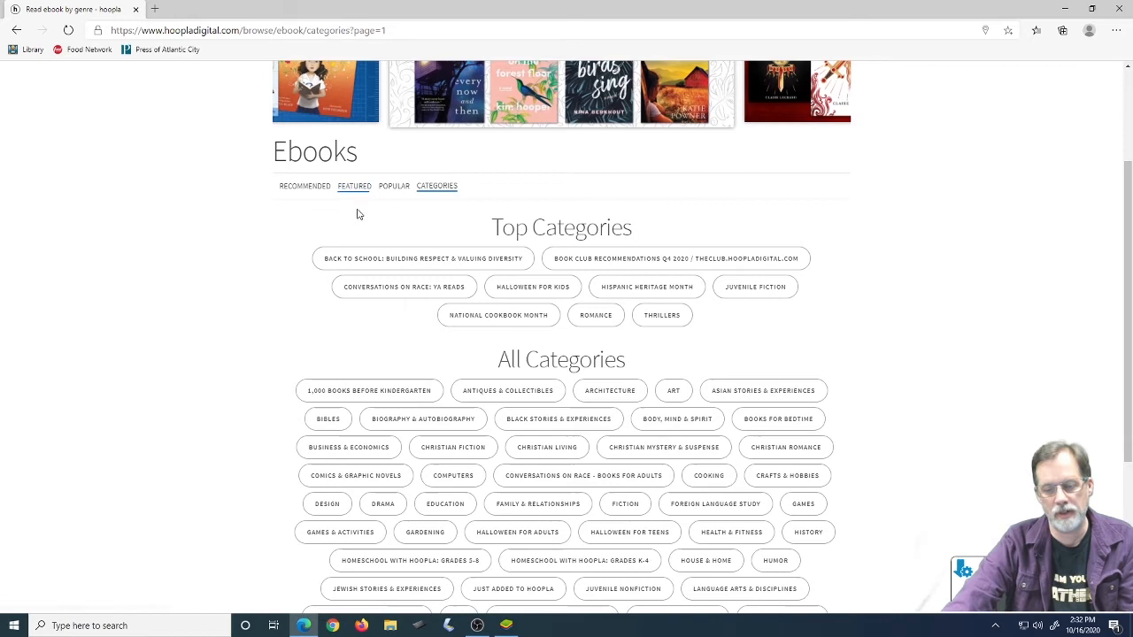
left_click(354, 186)
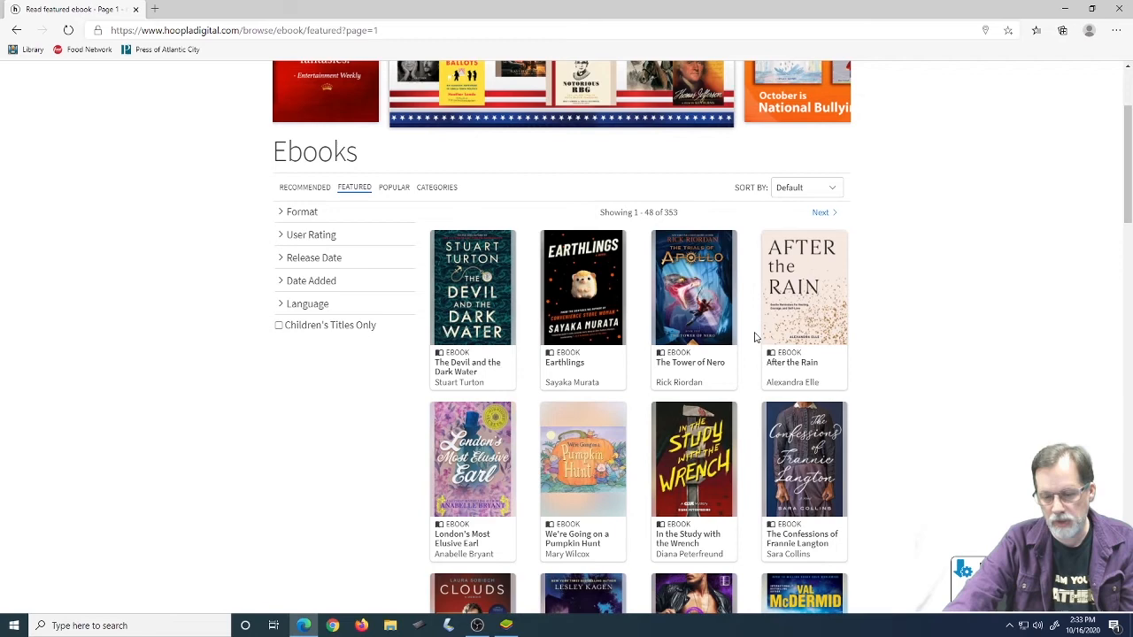
scroll("up", 3)
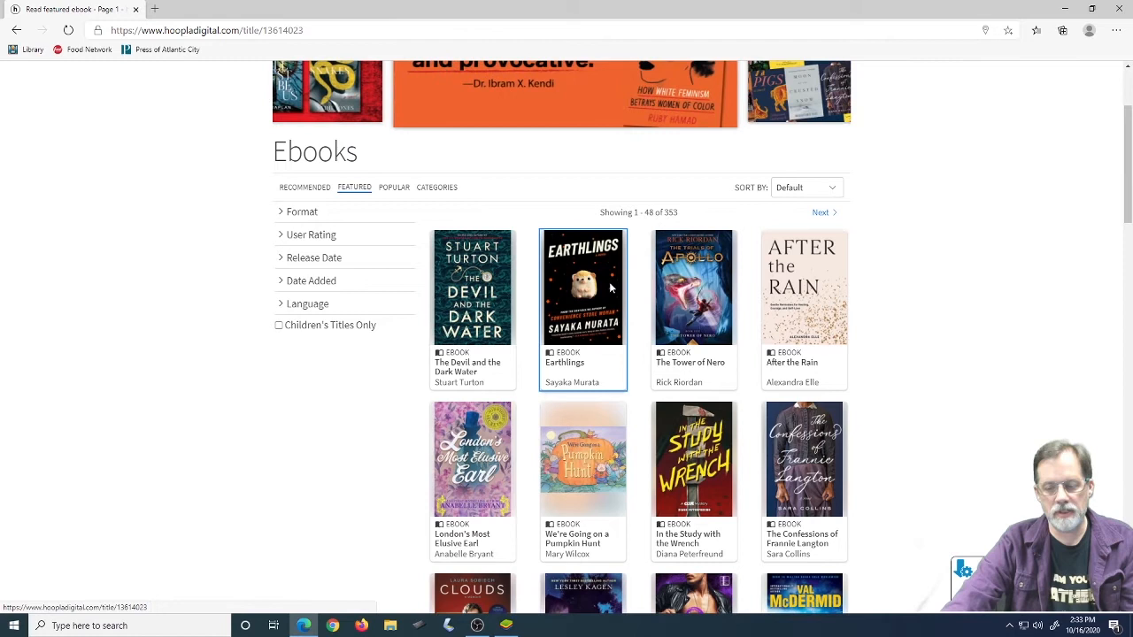
Borrow Earthlings by Sayaka Murata, read it, then leave the reader
left_click(582, 287)
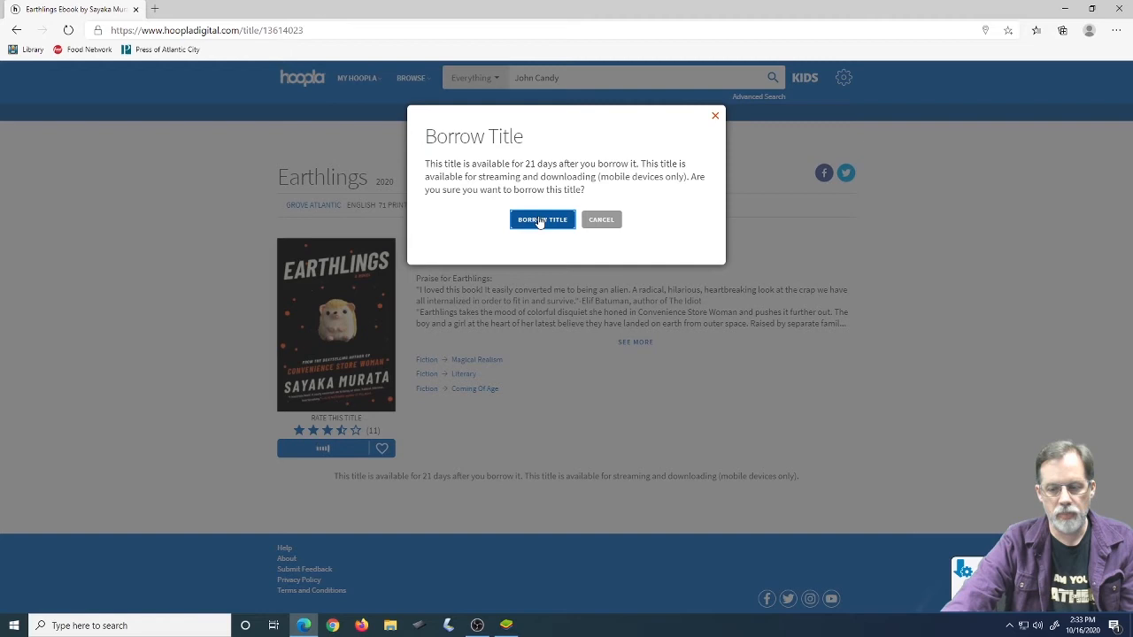
left_click(542, 219)
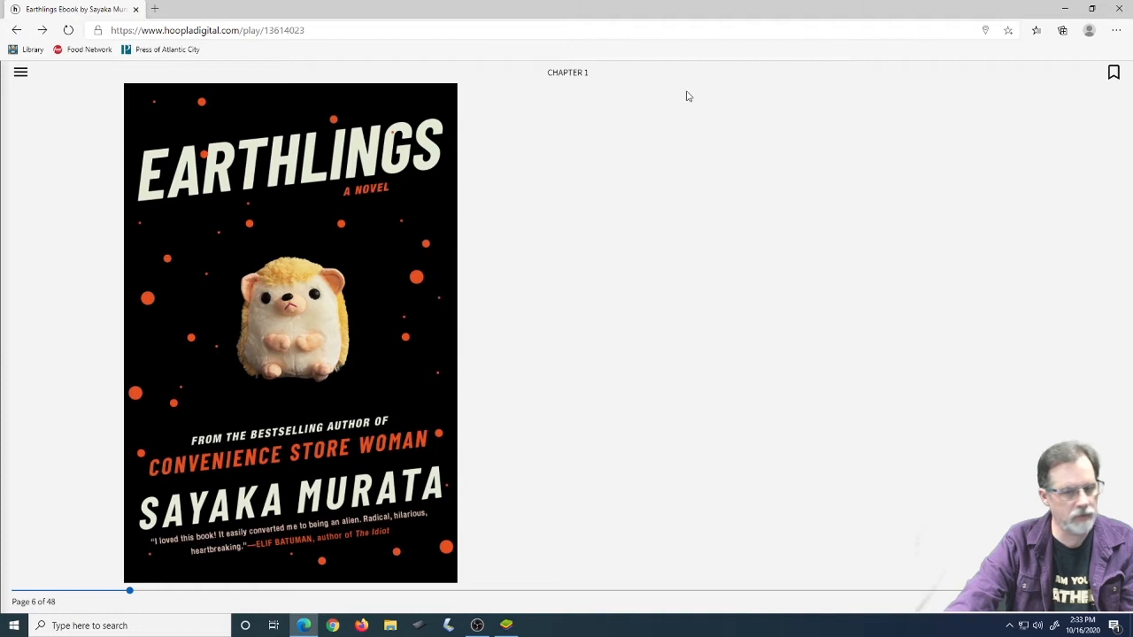
left_click(16, 29)
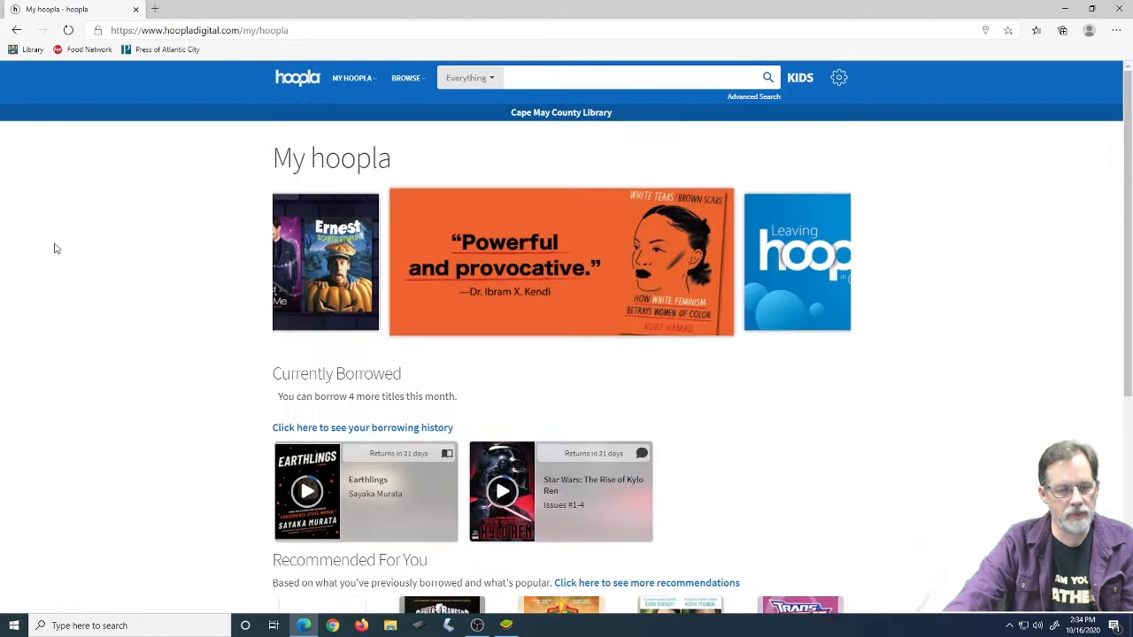
Start reading Star Wars: The Rise of Kylo Ren and zoom into its first panel
left_click(502, 492)
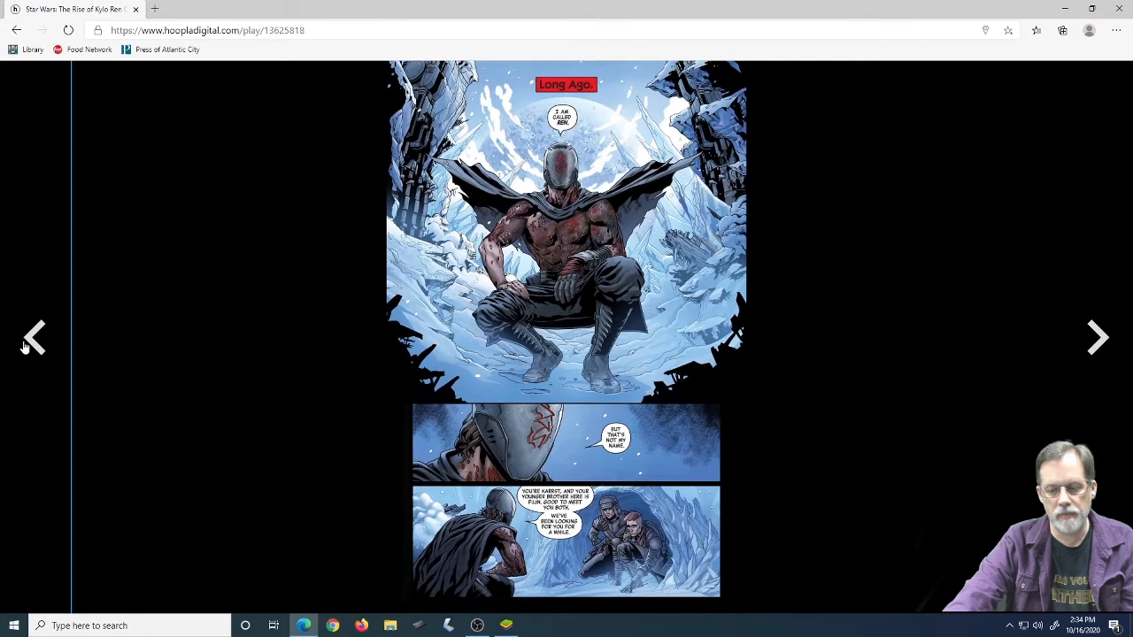
mouse_move(964, 374)
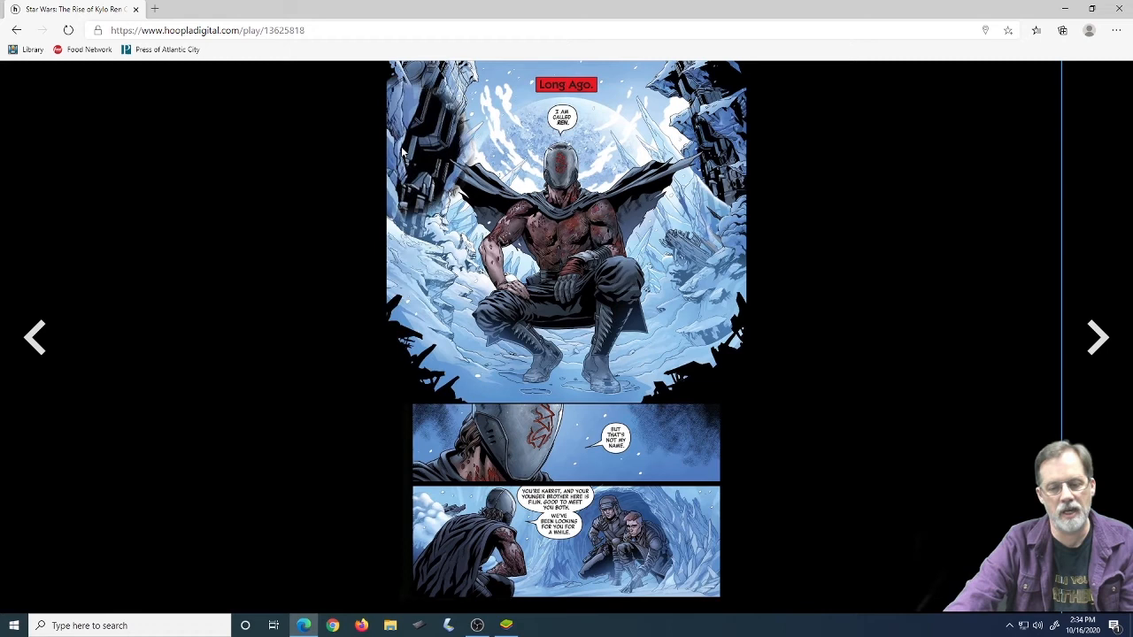
left_click(566, 225)
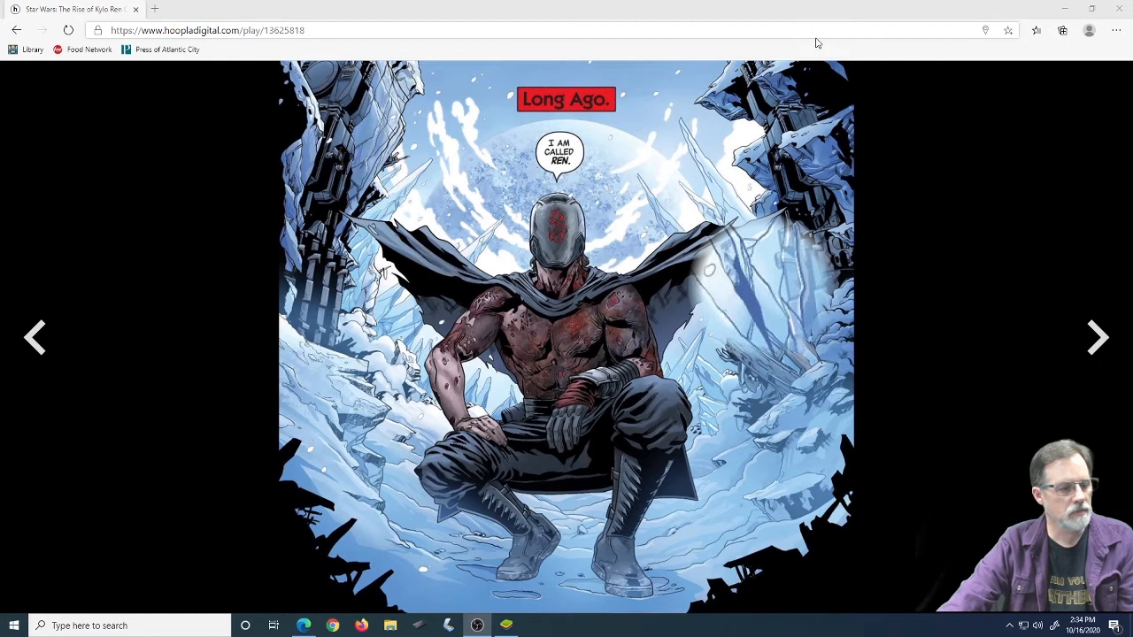
Advance through the Kylo Ren comic's panels, then exit the comic reader
left_click(1096, 338)
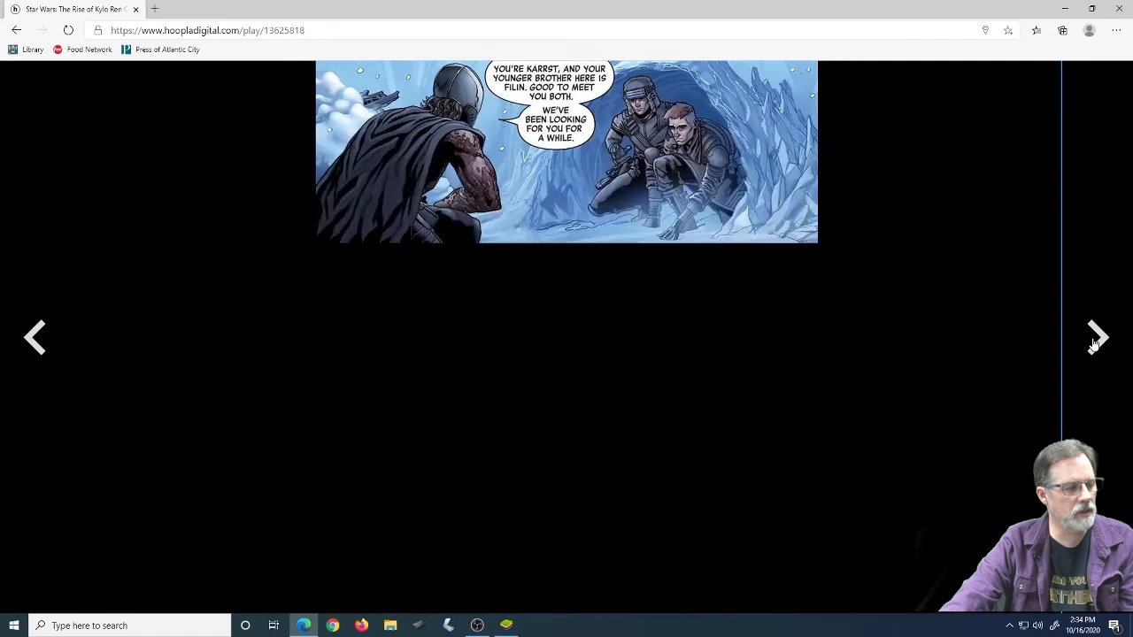
left_click(1098, 337)
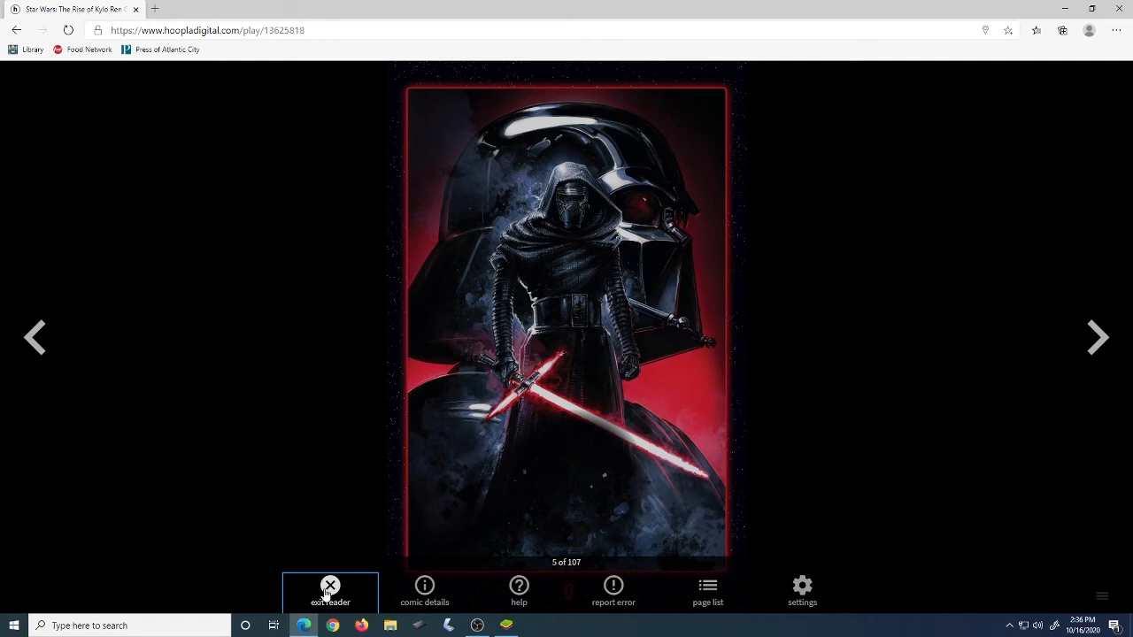
left_click(329, 592)
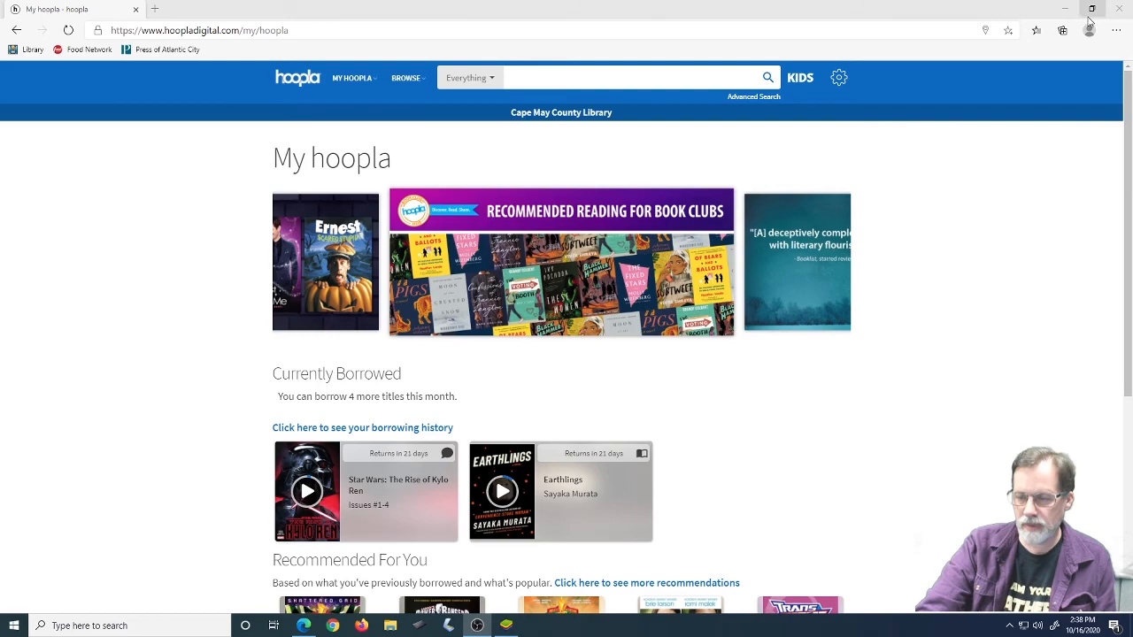
Minimize the browser to reach the desktop
left_click(1065, 9)
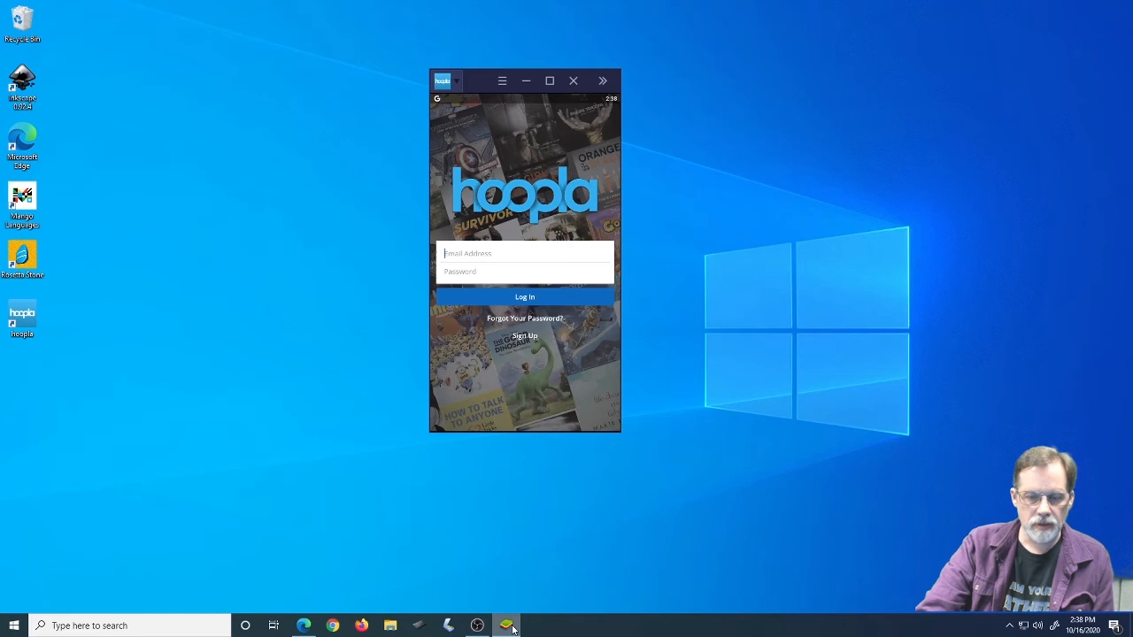
mouse_move(512, 255)
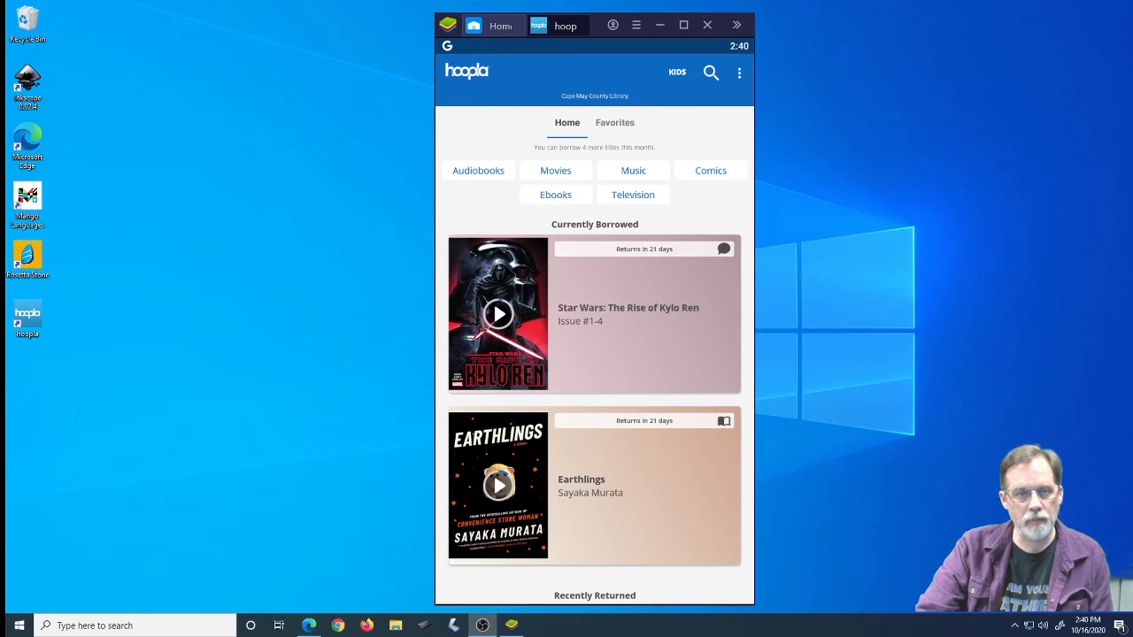
mouse_move(653, 255)
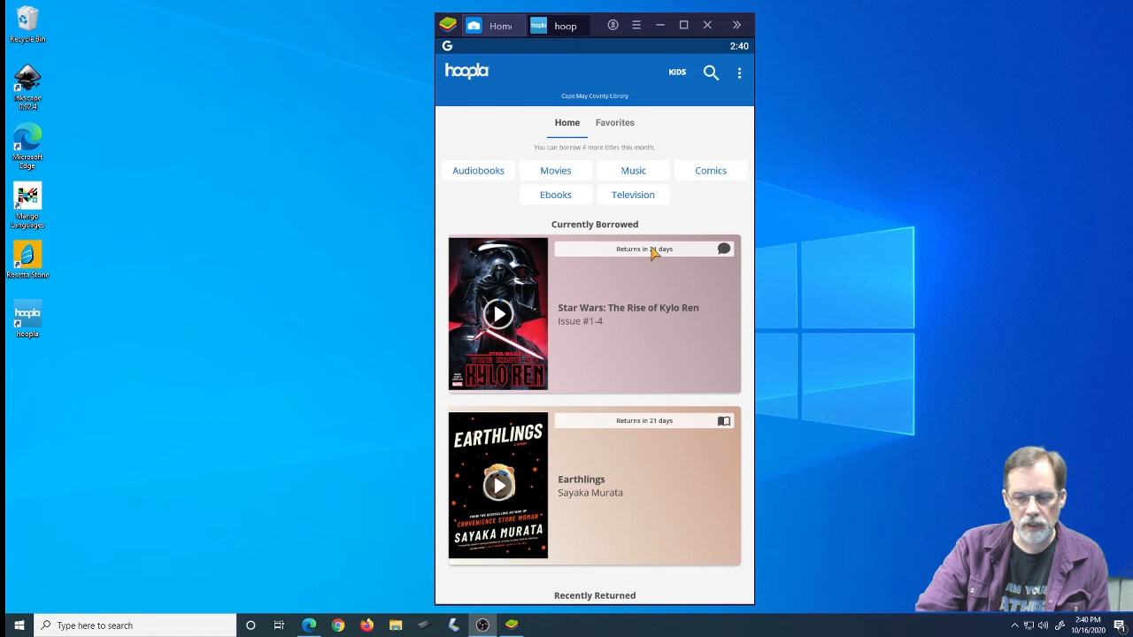
mouse_move(518, 215)
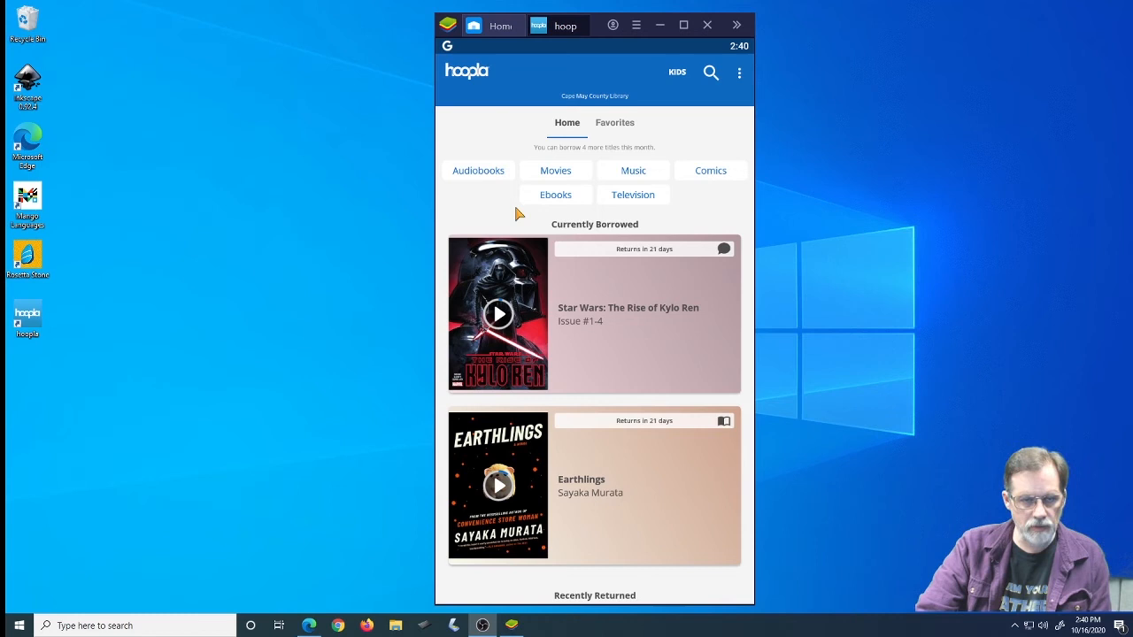
mouse_move(624, 335)
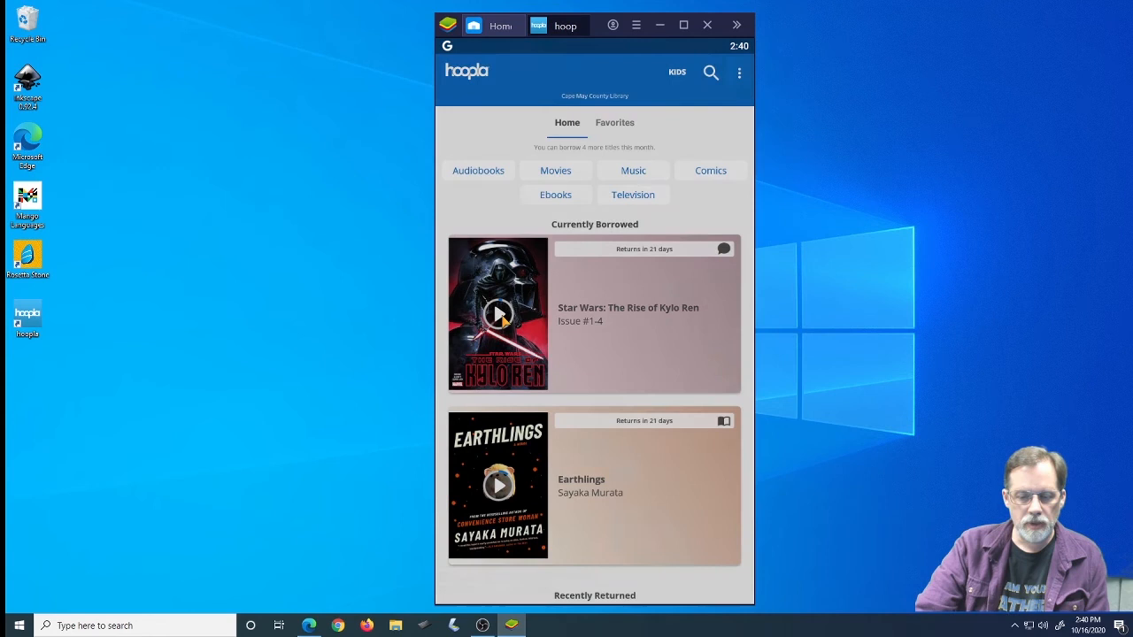
Open the Kylo Ren comic in the app, dismiss gesture tips, and show page controls
left_click(498, 314)
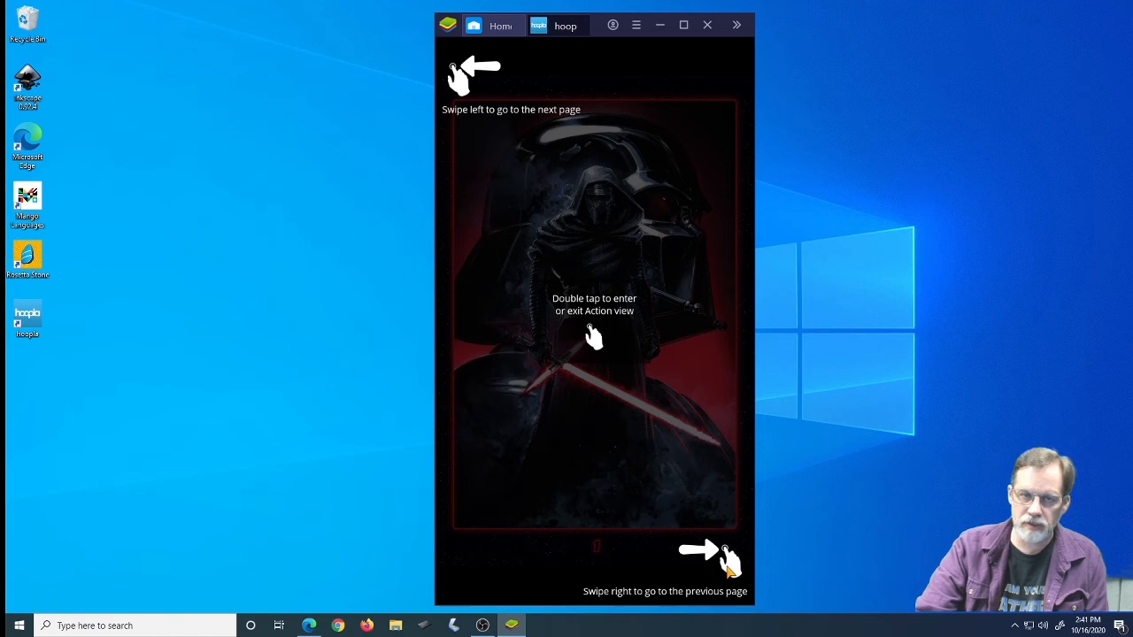
double_click(594, 332)
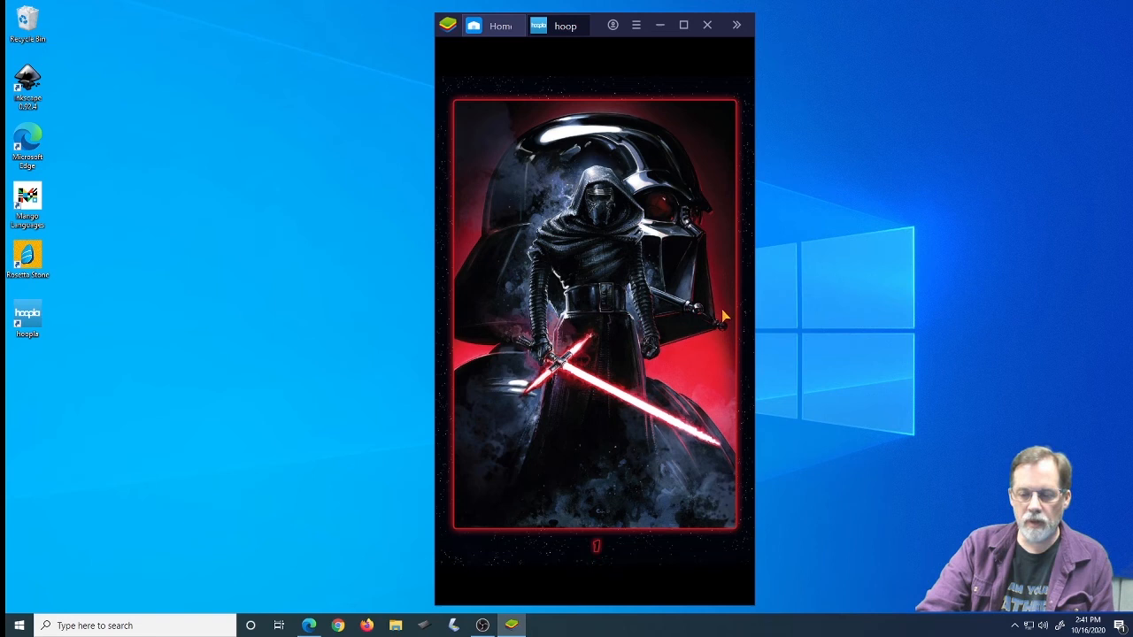
left_click(595, 319)
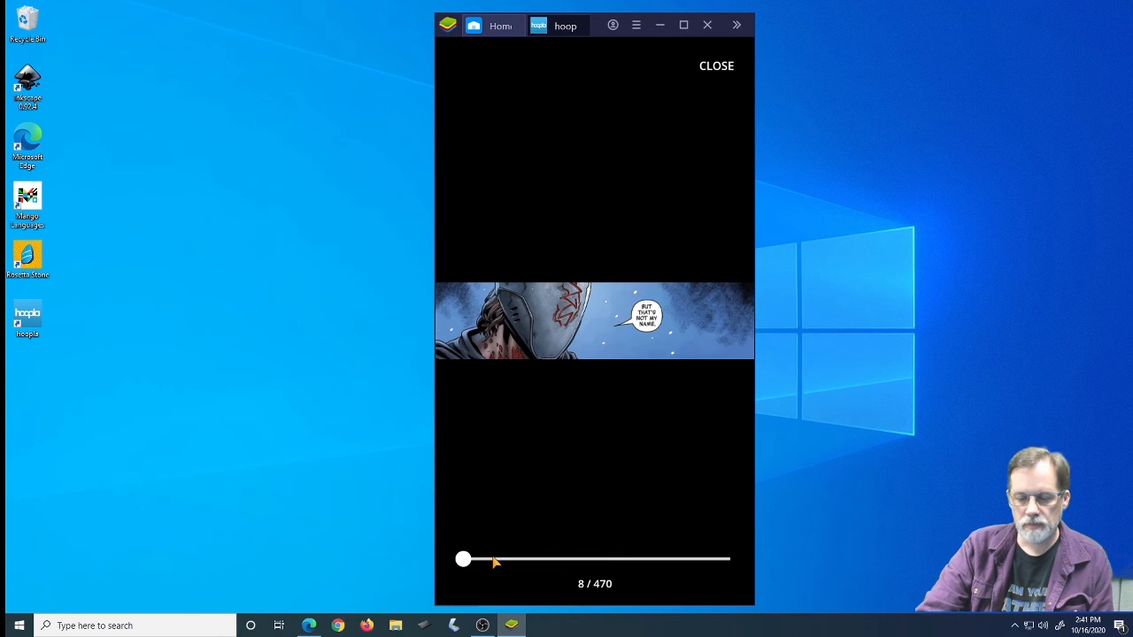
Scrub the comic's page slider forward and back, settling on page 10
left_click_drag(463, 559, 528, 559)
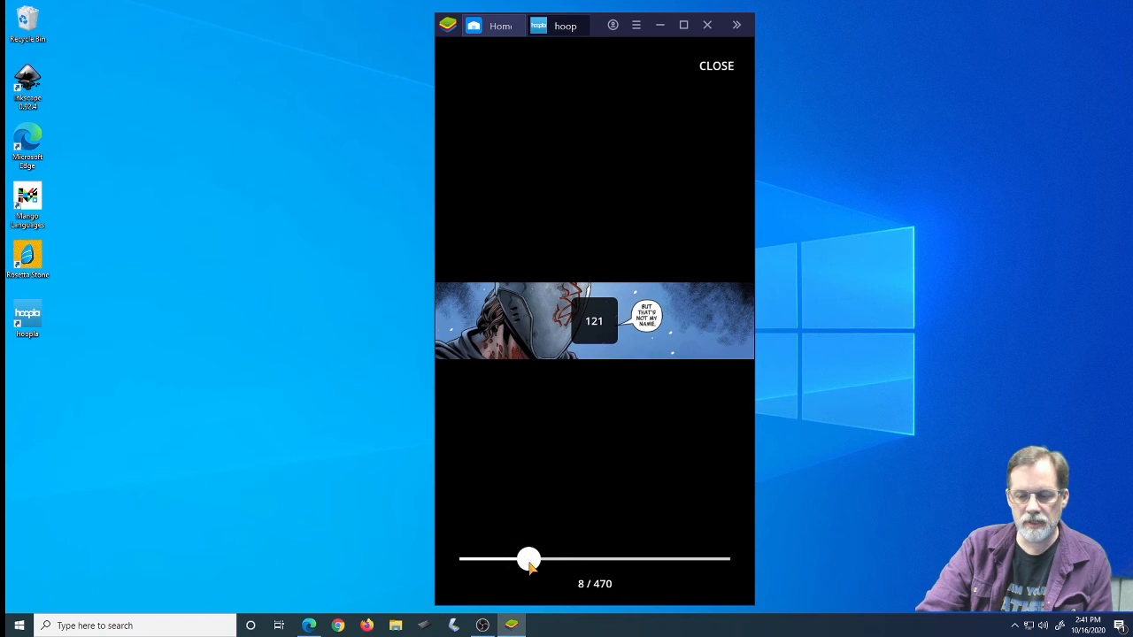
left_click_drag(529, 559, 465, 558)
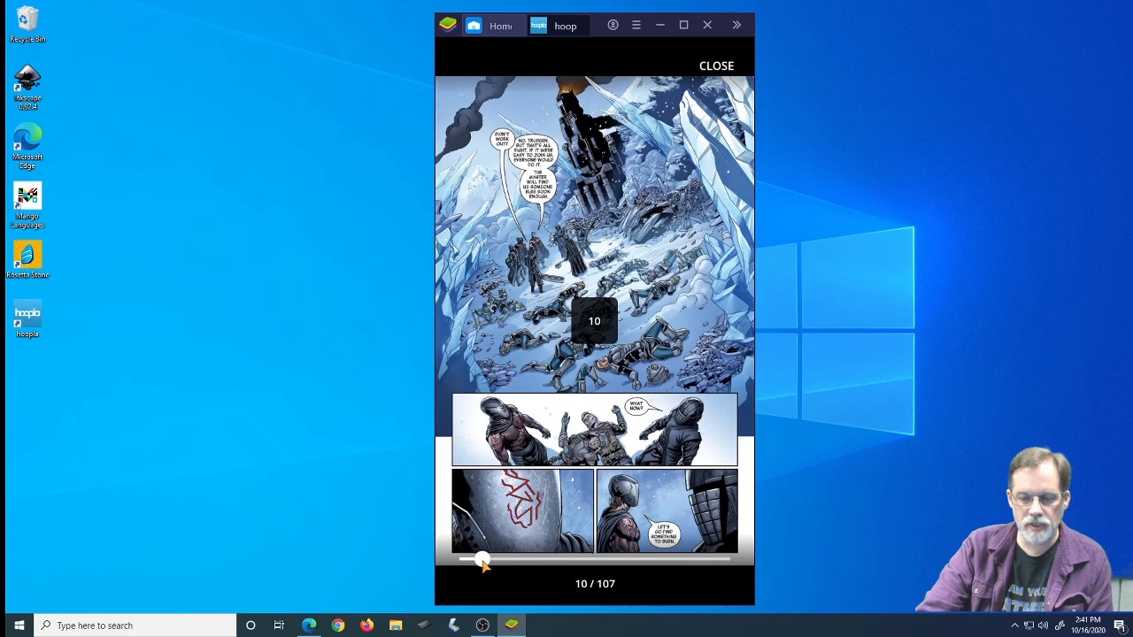
left_click_drag(480, 559, 498, 559)
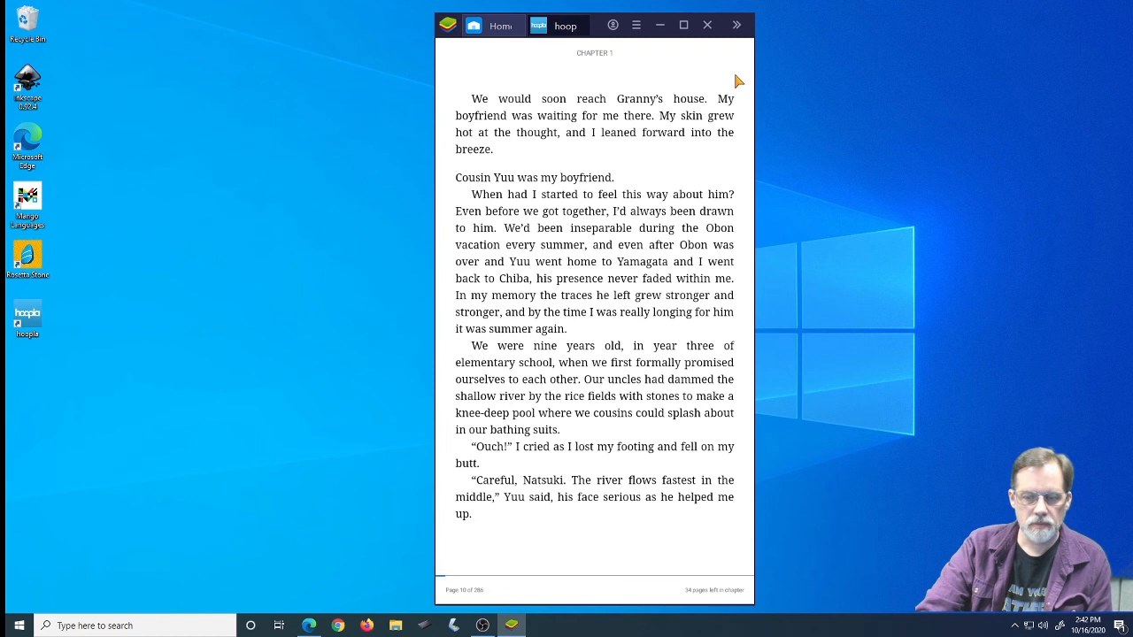
mouse_move(888, 123)
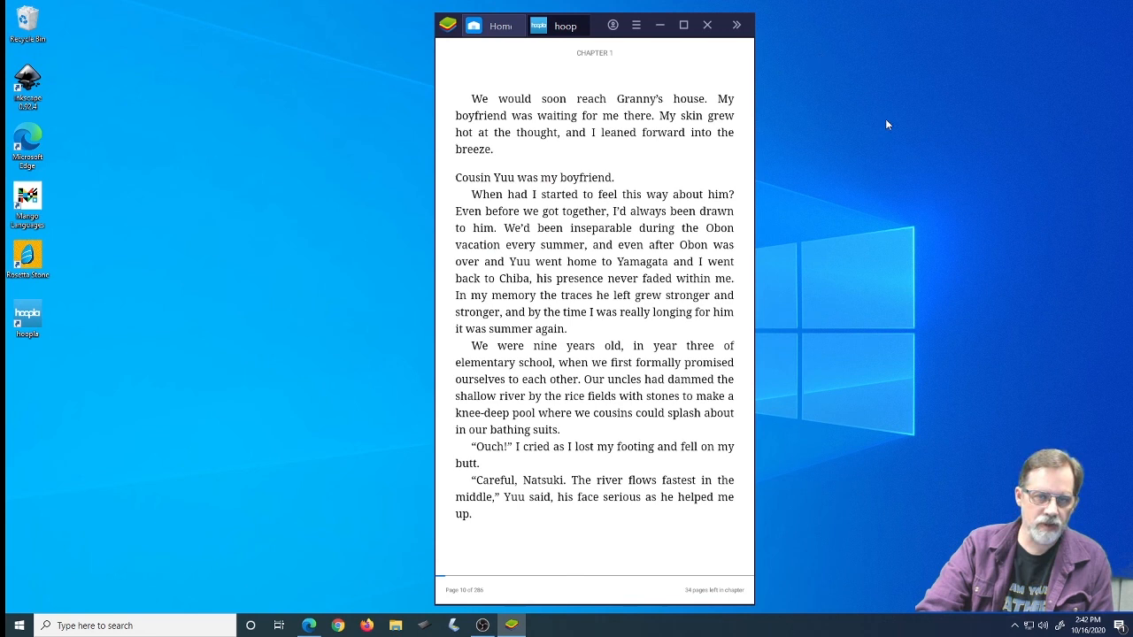
mouse_move(855, 118)
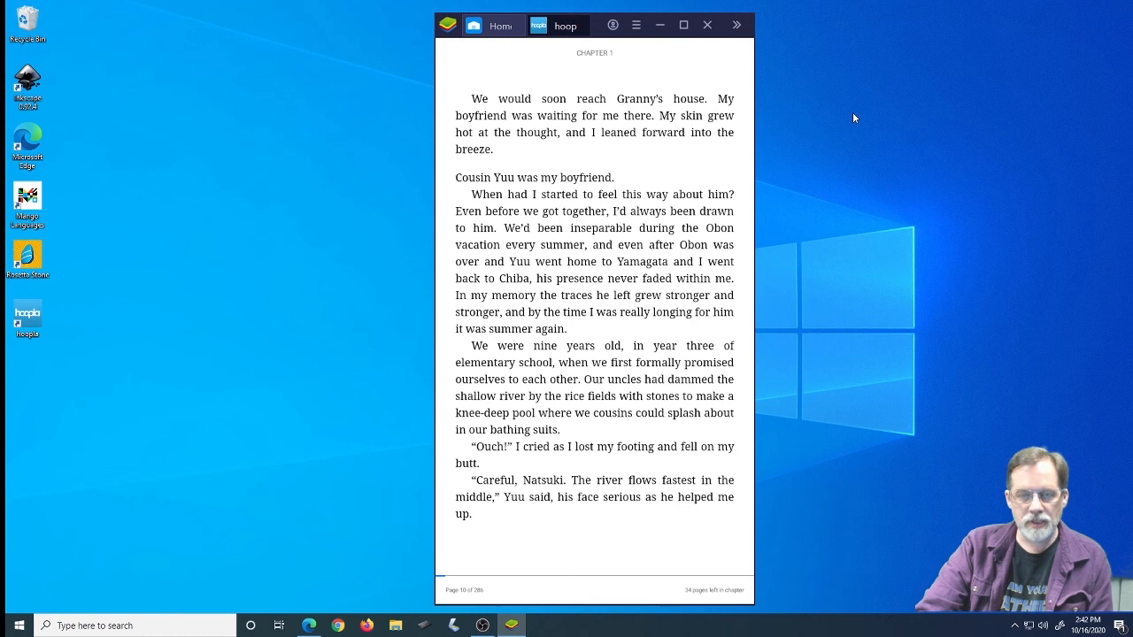
mouse_move(862, 105)
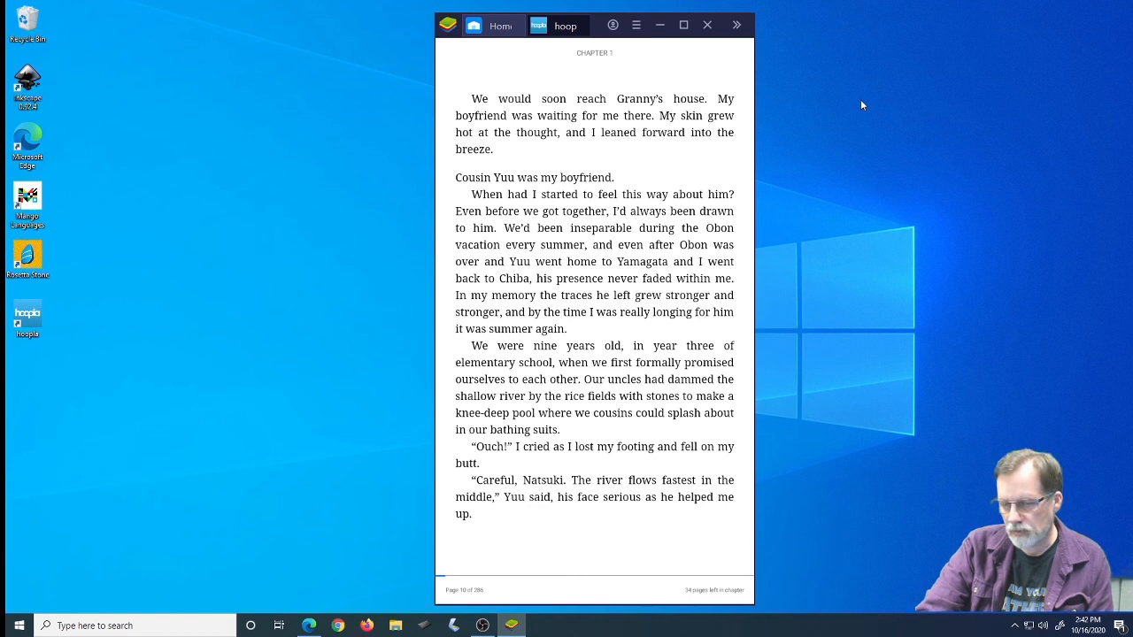